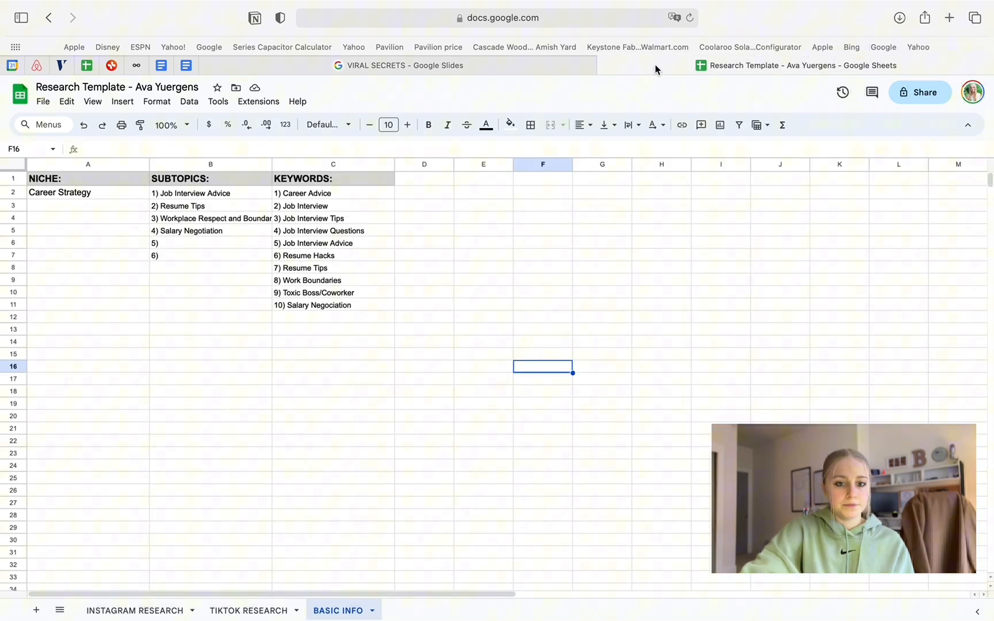
{"action": "mouse_move", "coordinate": [222, 287]}
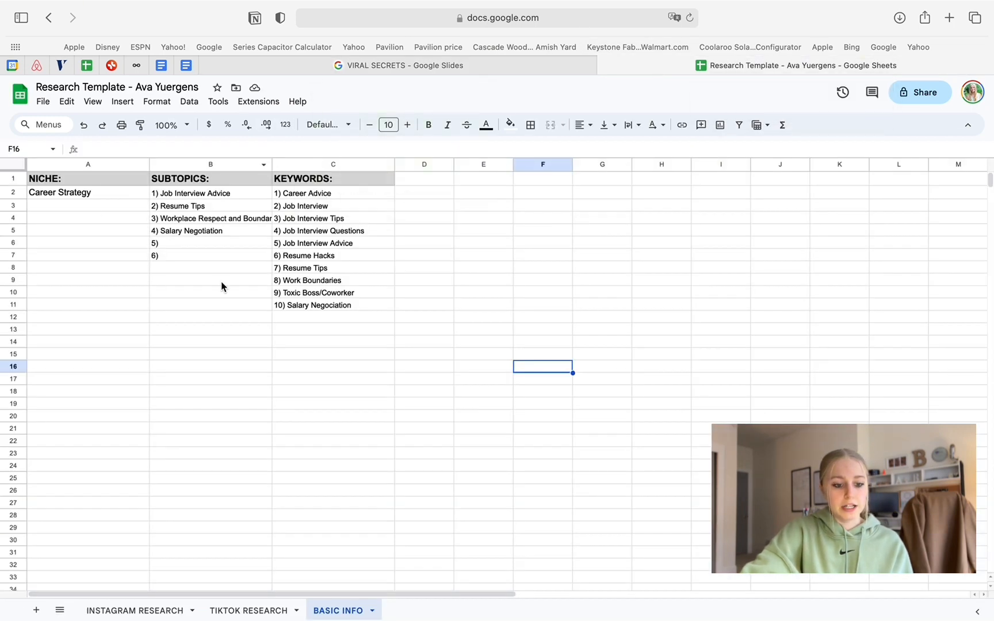
{"action": "mouse_move", "coordinate": [109, 496]}
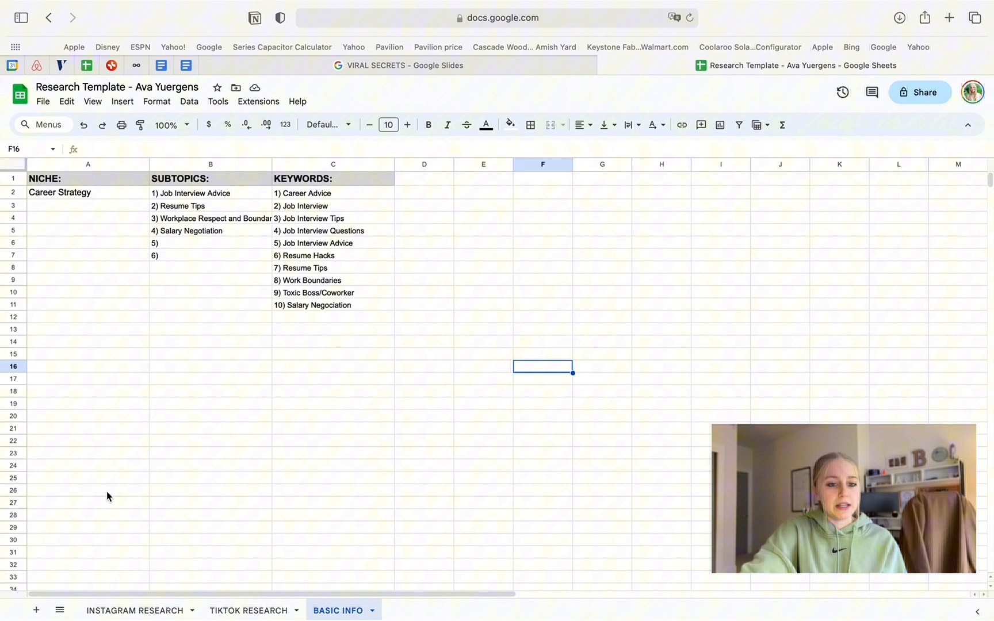
Switch to the Instagram Research sheet with its empty video research table
{"action": "left_click", "coordinate": [135, 611]}
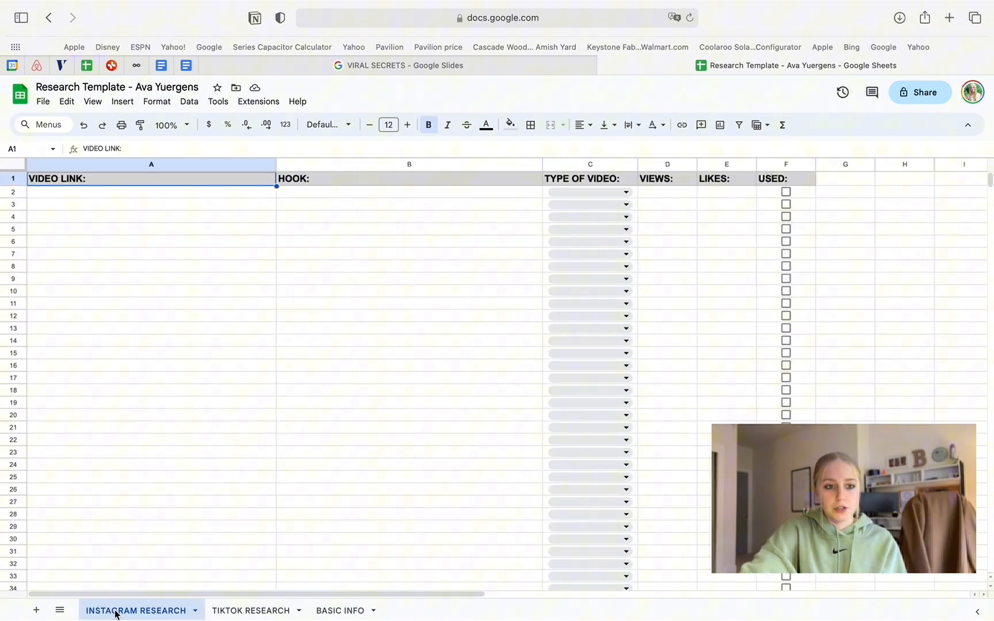
Open the saved 'Questions to ask at the end of any job interview' reel from the Instagram profile
{"action": "left_click", "coordinate": [151, 191]}
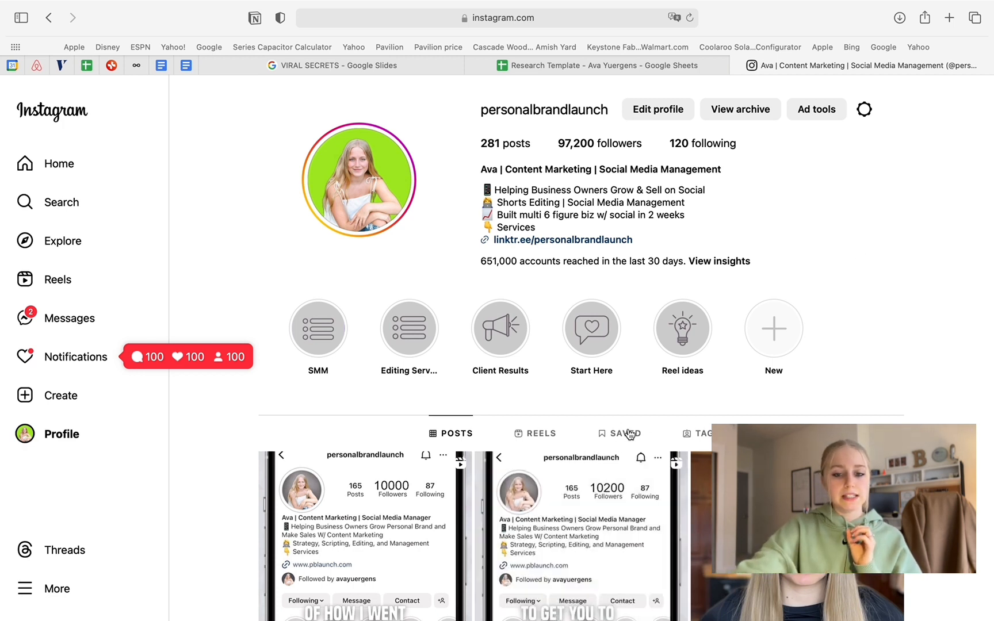
{"action": "left_click", "coordinate": [623, 433]}
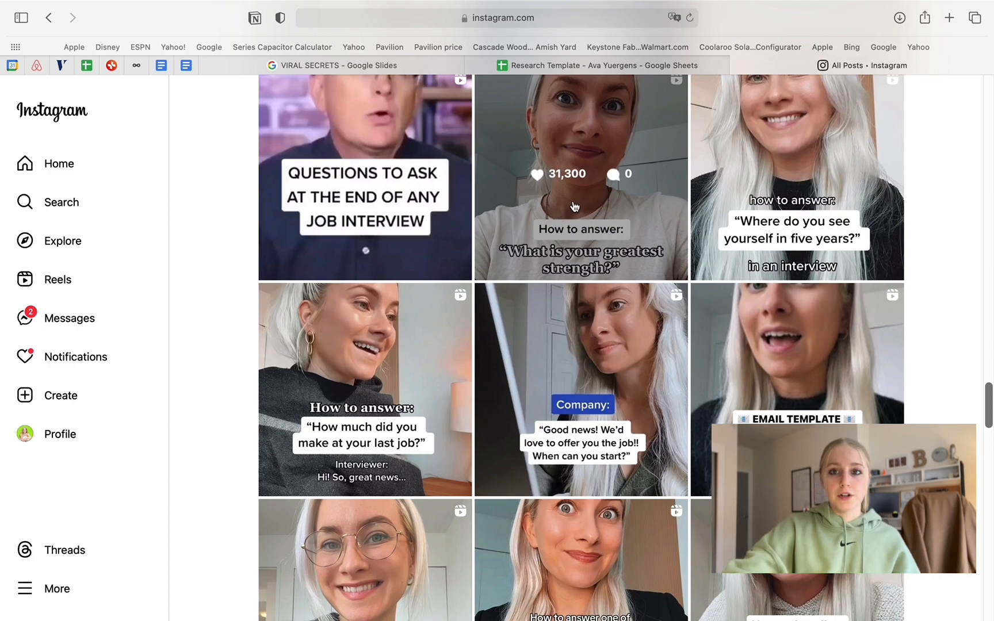
{"action": "left_click", "coordinate": [363, 177]}
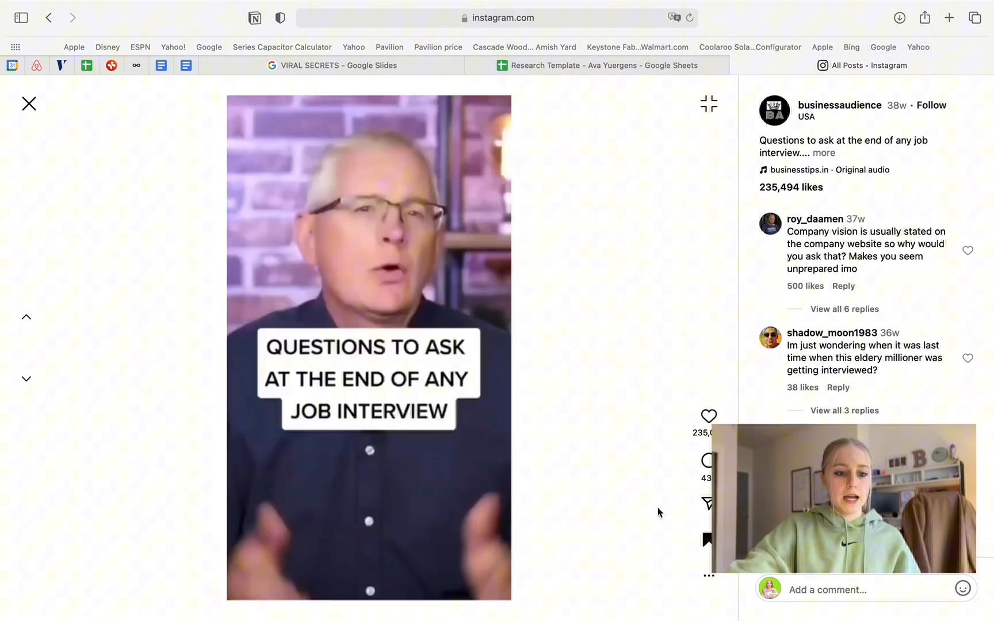
{"action": "left_click", "coordinate": [498, 17]}
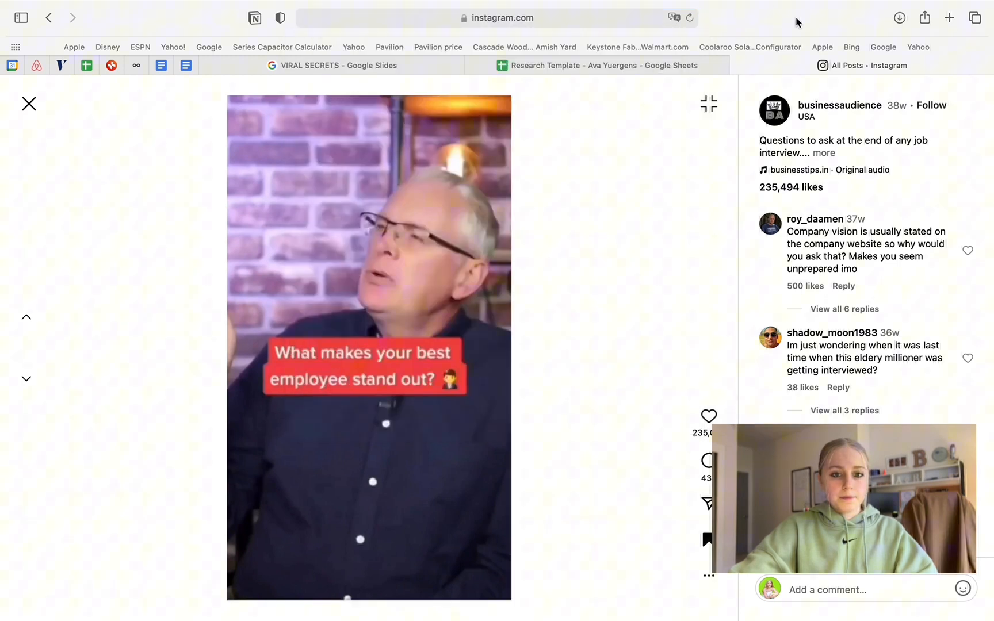
{"action": "left_click", "coordinate": [596, 65]}
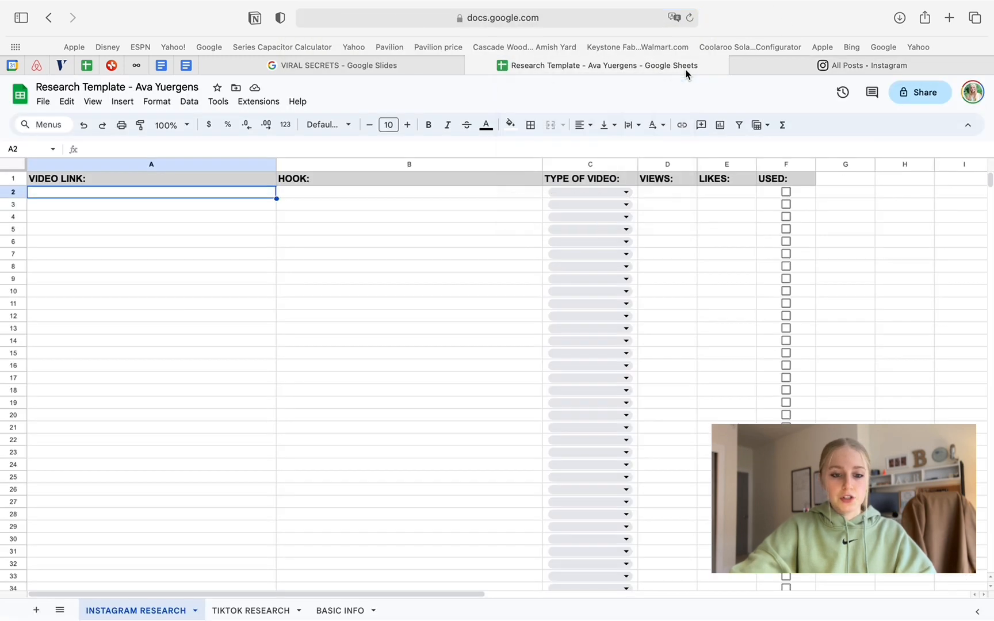
{"action": "type", "text": "https://www.instagram.com/p/CqRvKVBOtdx/"}
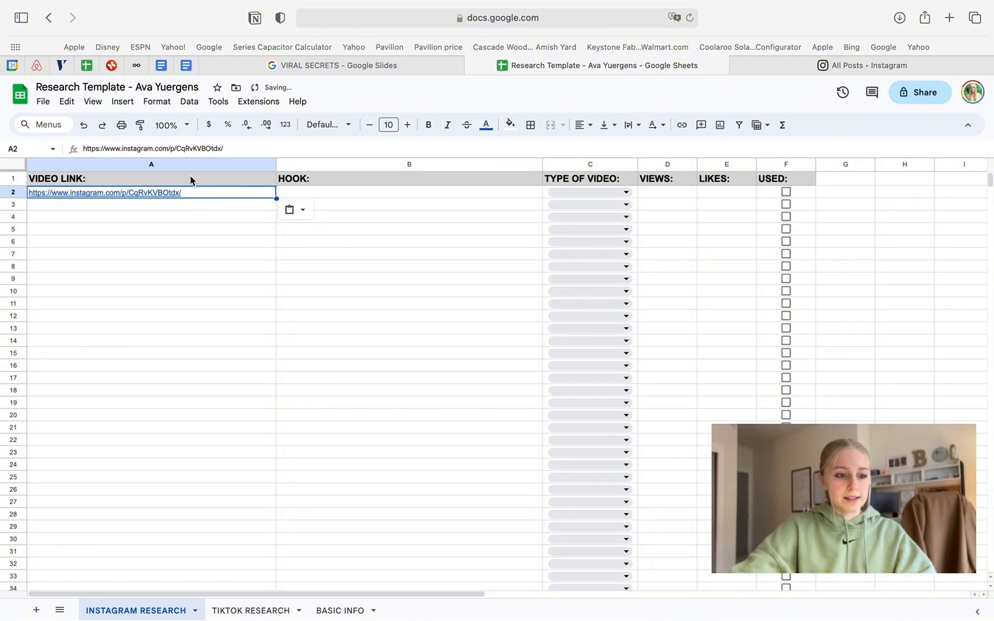
{"action": "left_click", "coordinate": [409, 192]}
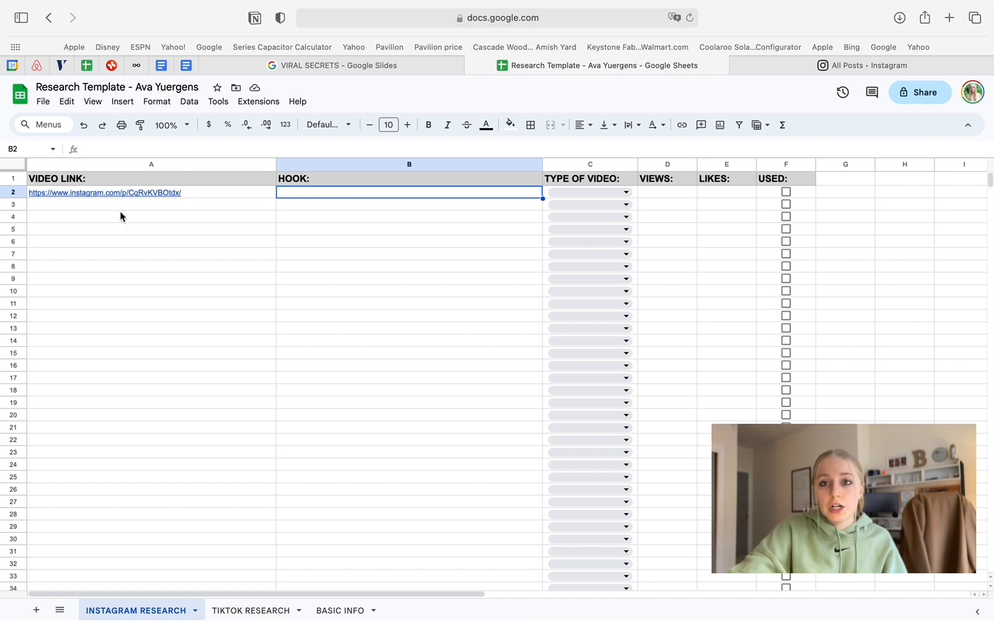
{"action": "left_click", "coordinate": [105, 192]}
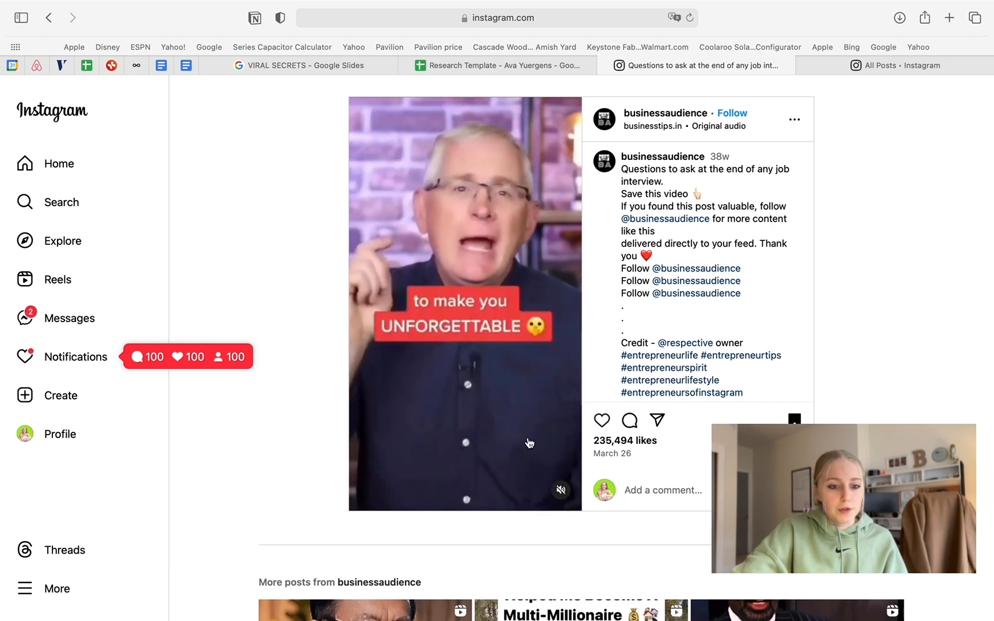
{"action": "left_click", "coordinate": [498, 65]}
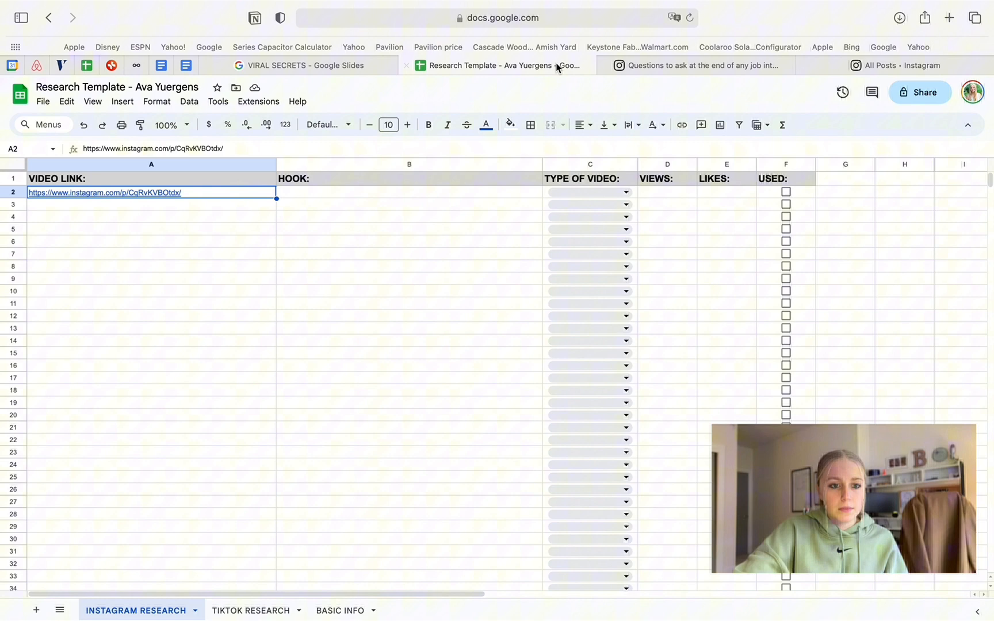
Enter the hook "Questions to ask at the end of any job interview to make you unforgttable" in B2
{"action": "left_click", "coordinate": [408, 192]}
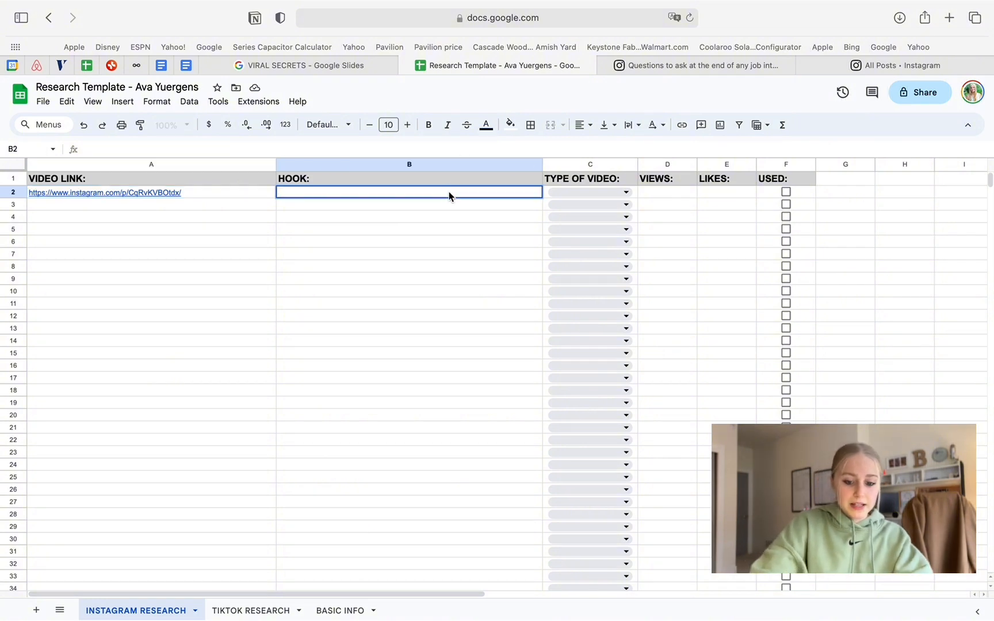
{"action": "type", "text": "\"Questions to ask a"}
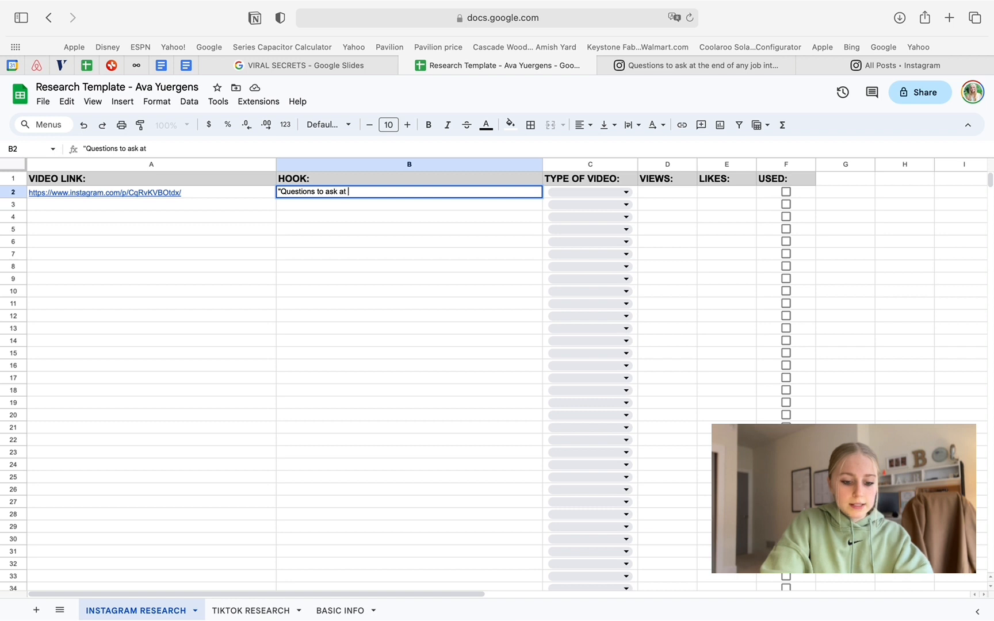
{"action": "type", "text": "the end of any job"}
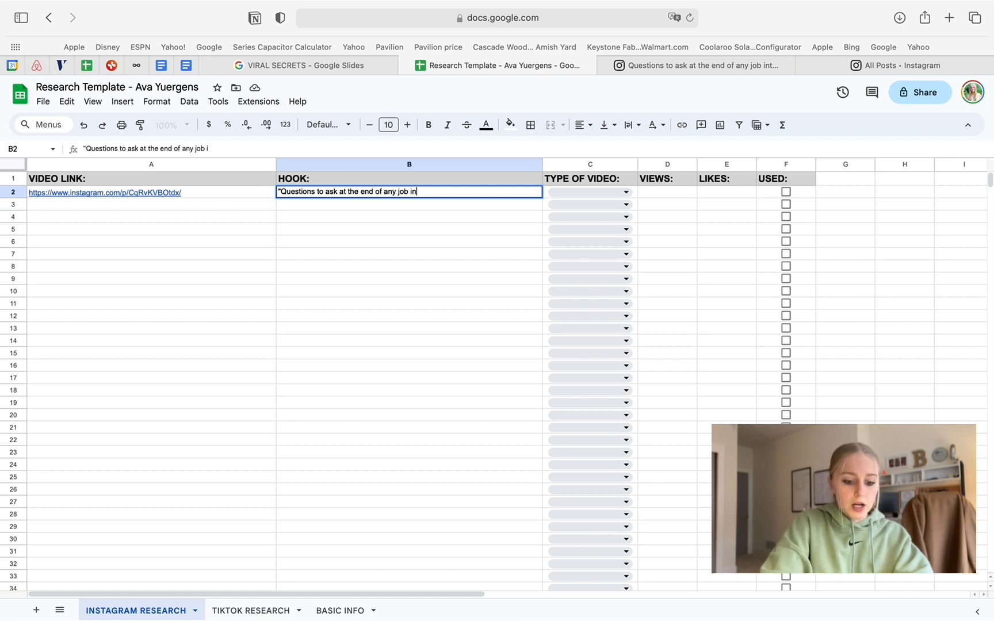
{"action": "type", "text": "interview to m"}
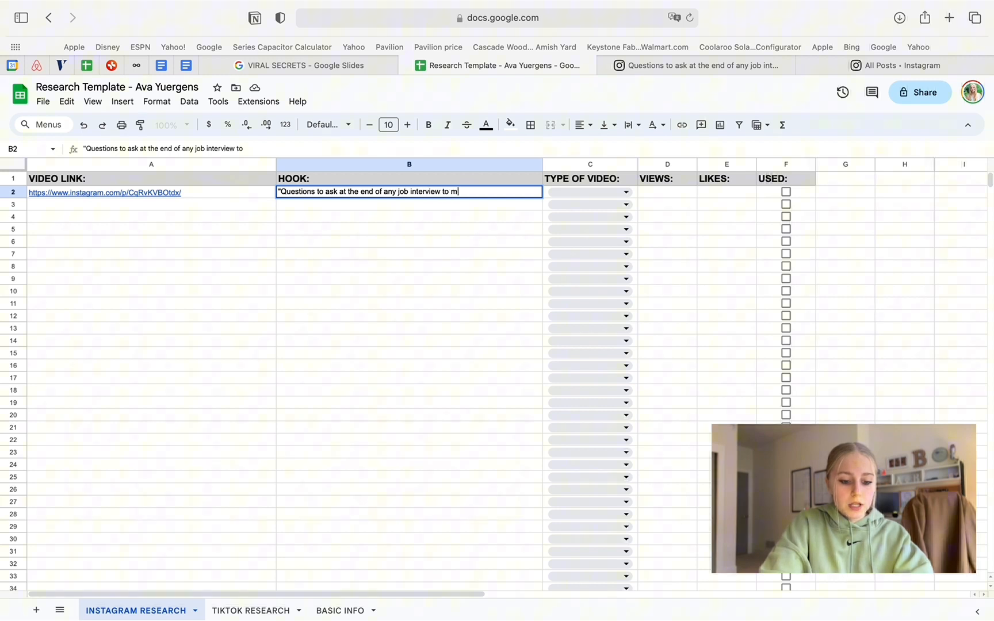
{"action": "type", "text": "ake you n"}
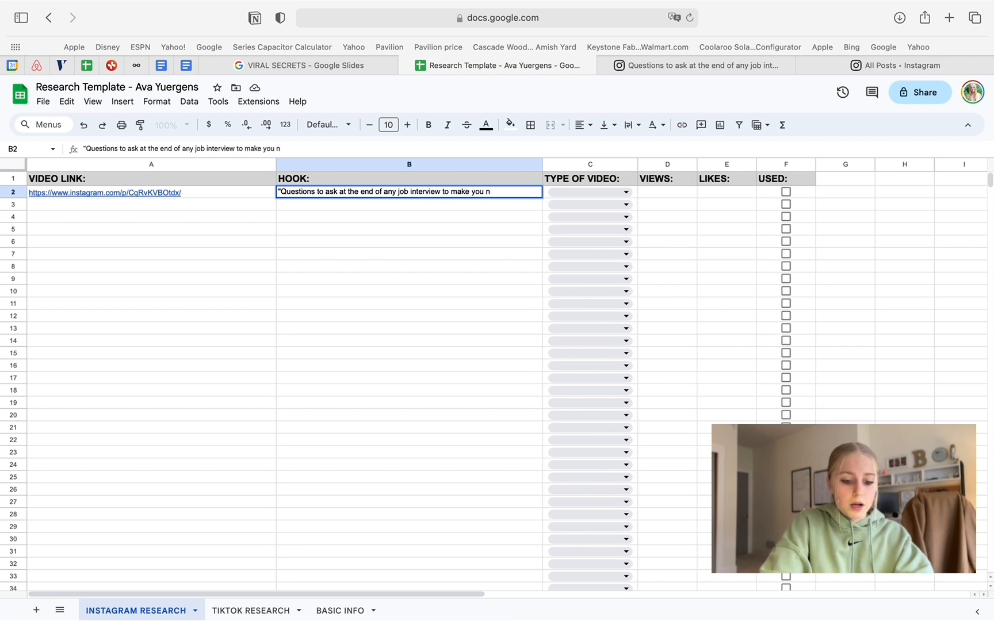
{"action": "type", "text": "unforg"}
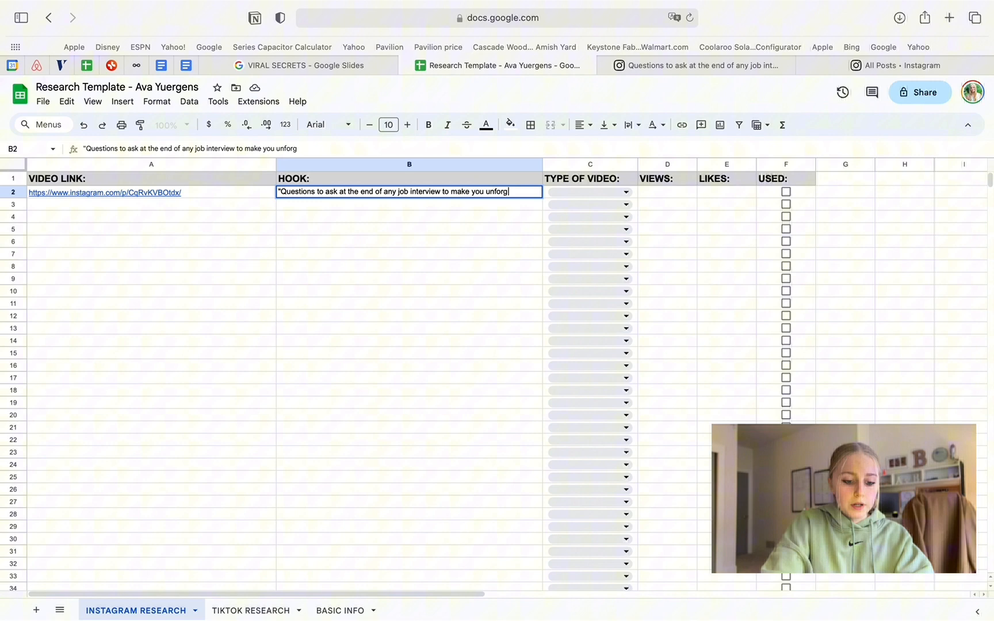
{"action": "type", "text": "ttable\""}
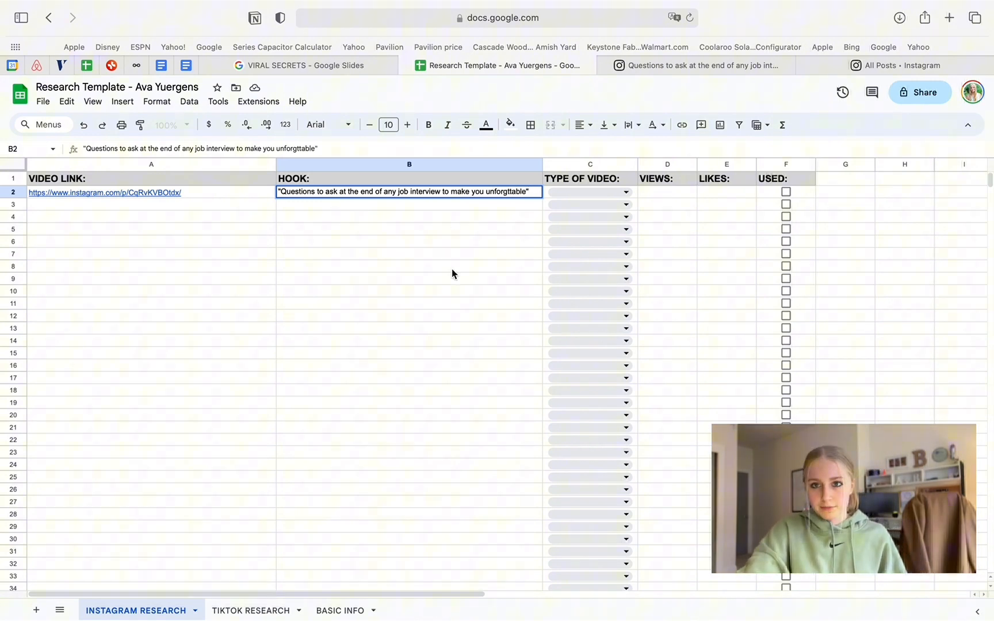
{"action": "mouse_move", "coordinate": [443, 229]}
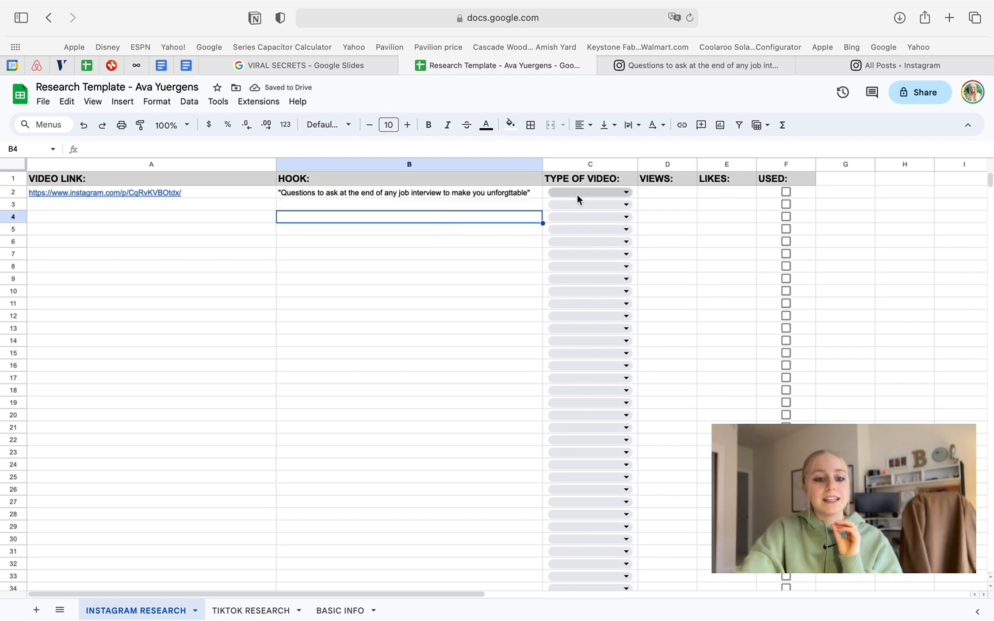
Tag the first video as Talking Form in C2, then move to its views and likes cells
{"action": "left_click", "coordinate": [589, 192]}
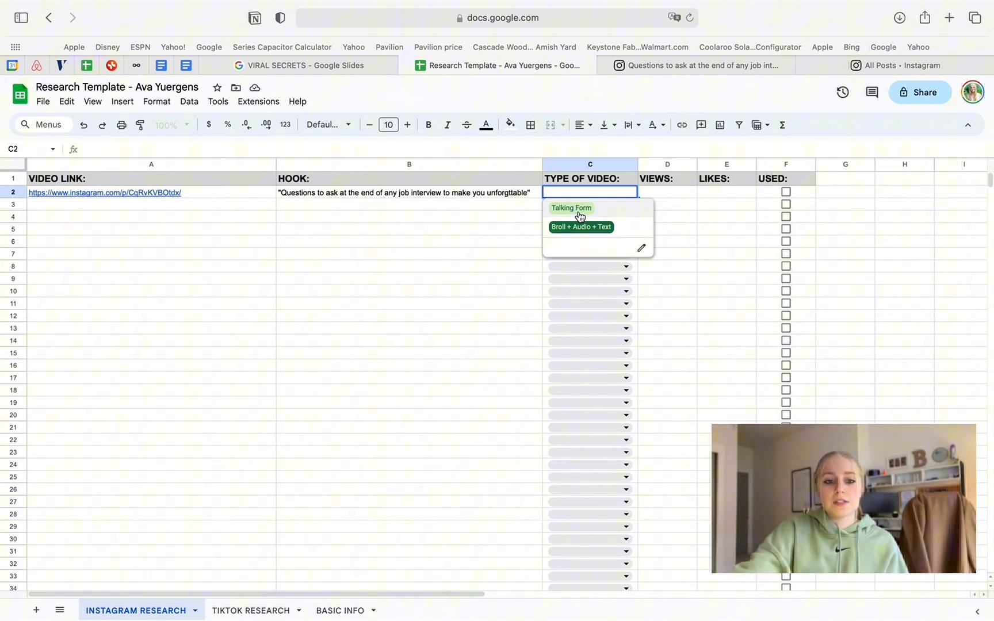
{"action": "left_click", "coordinate": [571, 208]}
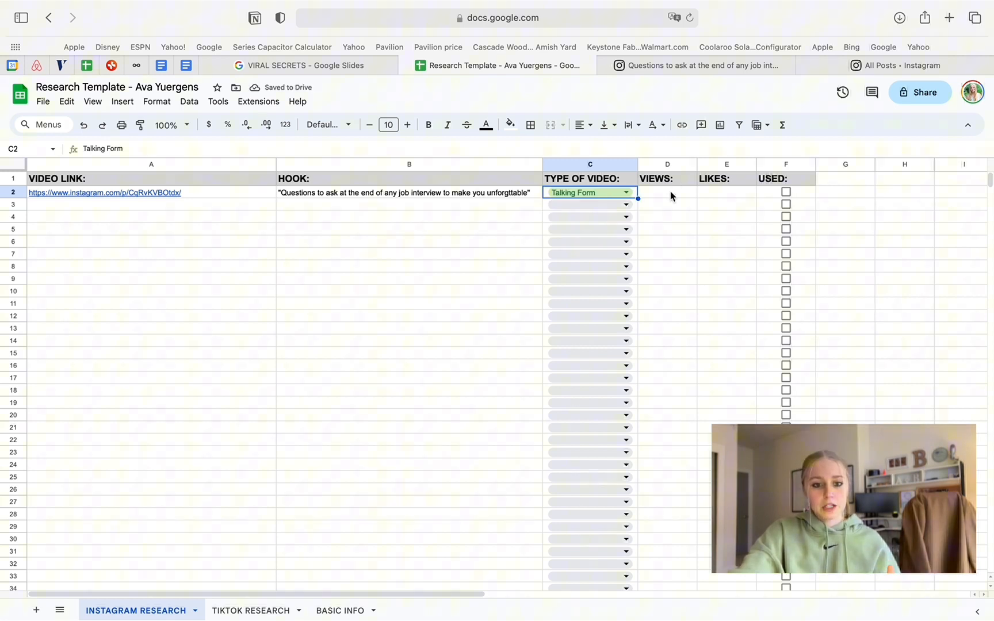
{"action": "left_click", "coordinate": [666, 192]}
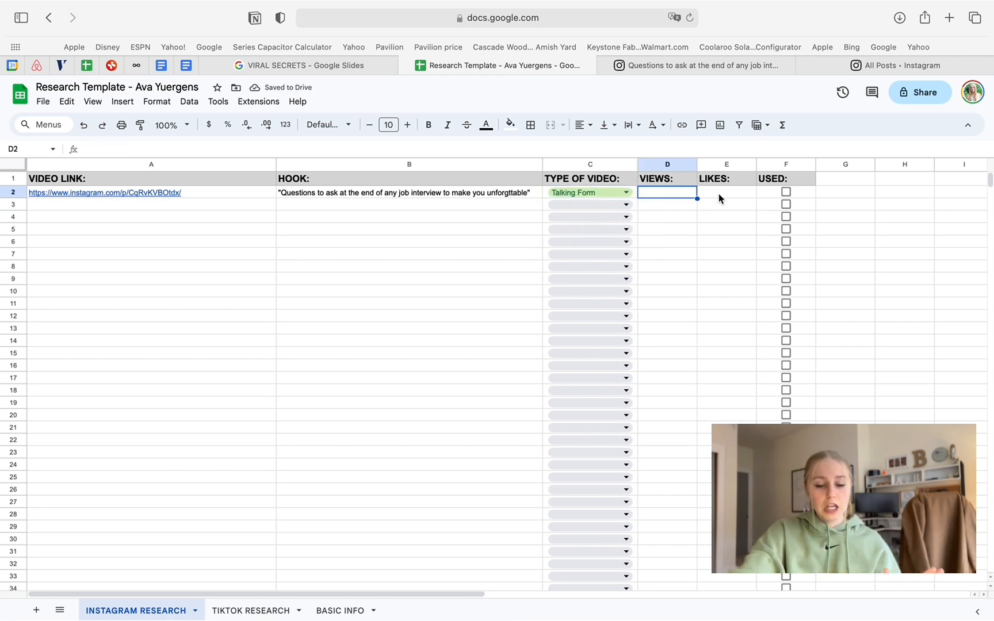
{"action": "left_click", "coordinate": [726, 192]}
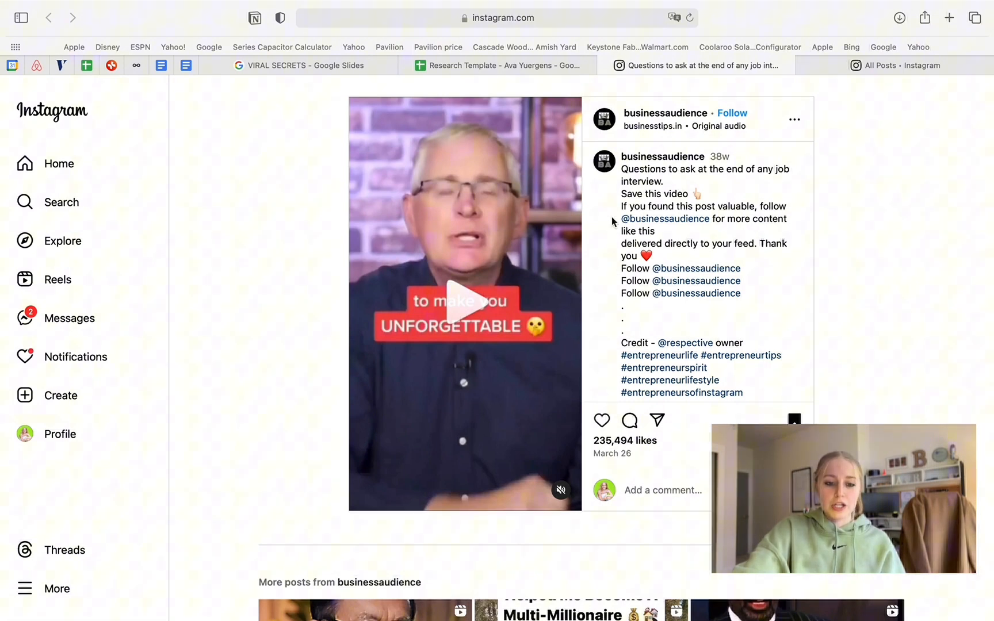
Enter 234.5K likes in E2, then return to the Instagram post for its views
{"action": "left_click", "coordinate": [500, 65]}
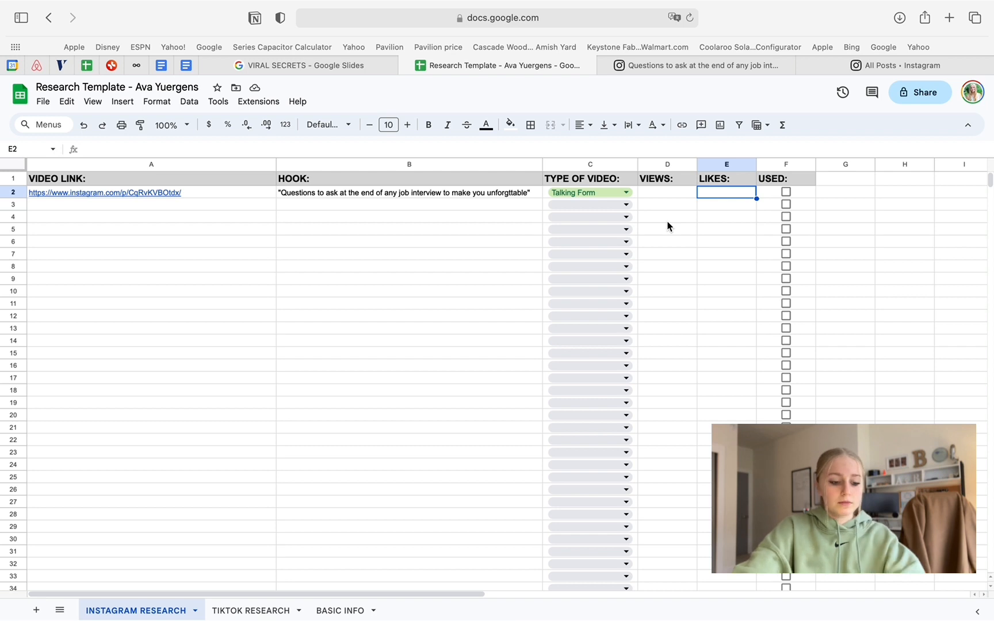
{"action": "type", "text": "234.5K"}
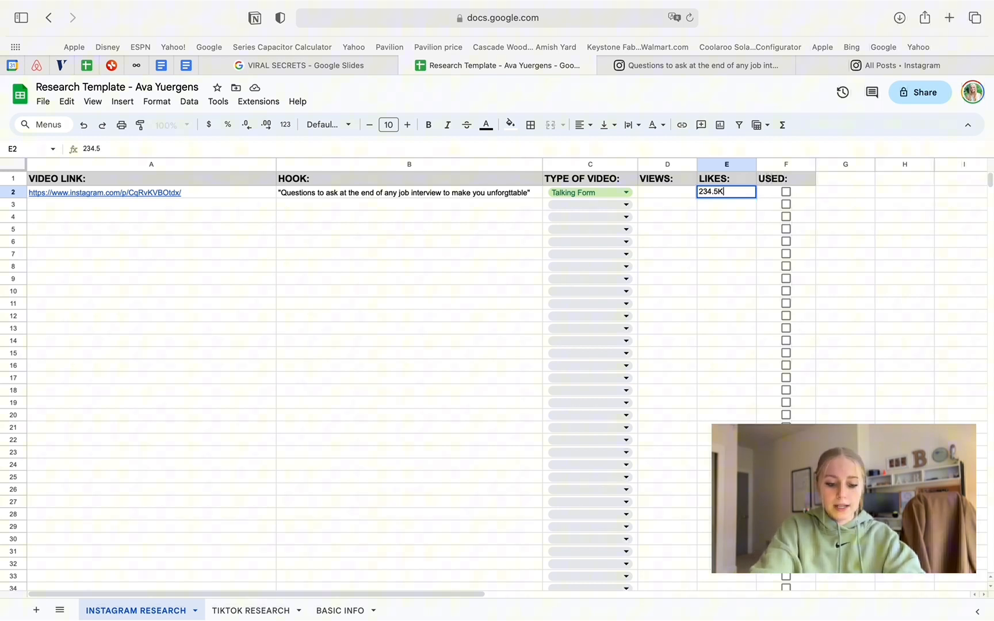
{"action": "left_click", "coordinate": [666, 291]}
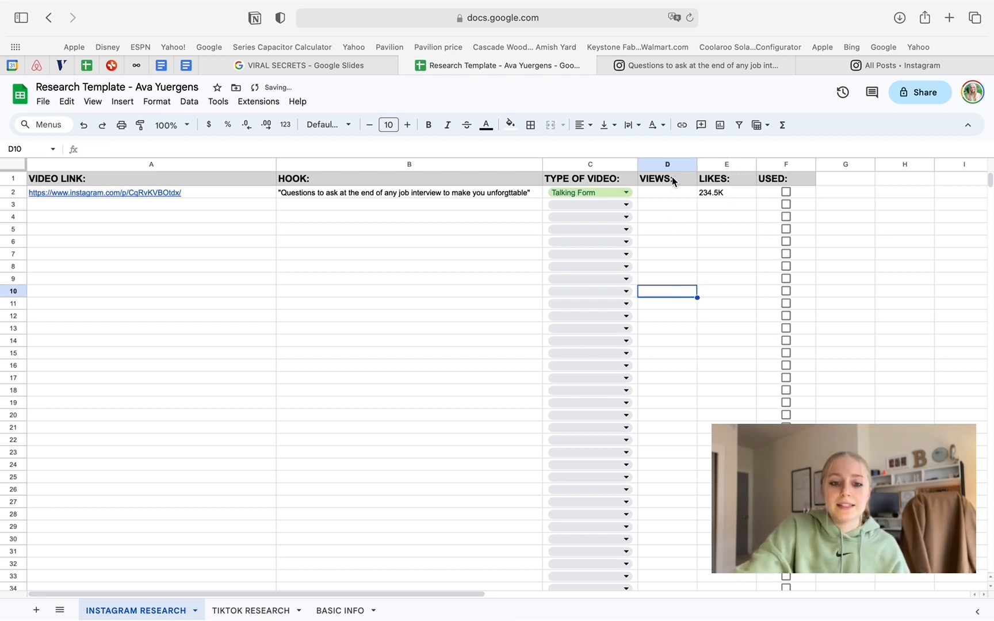
{"action": "left_click", "coordinate": [667, 192]}
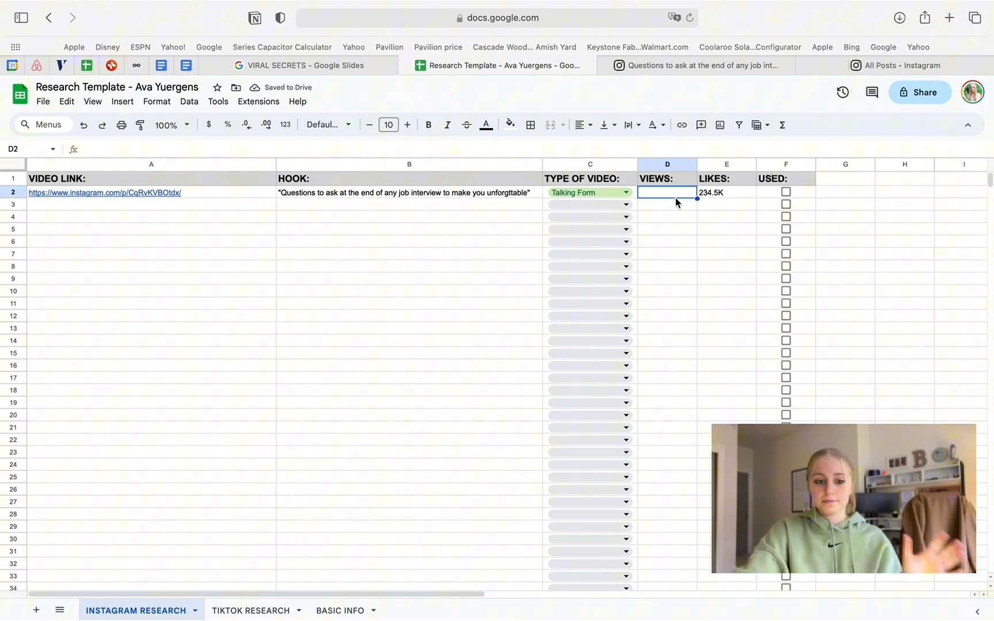
{"action": "left_click", "coordinate": [696, 65]}
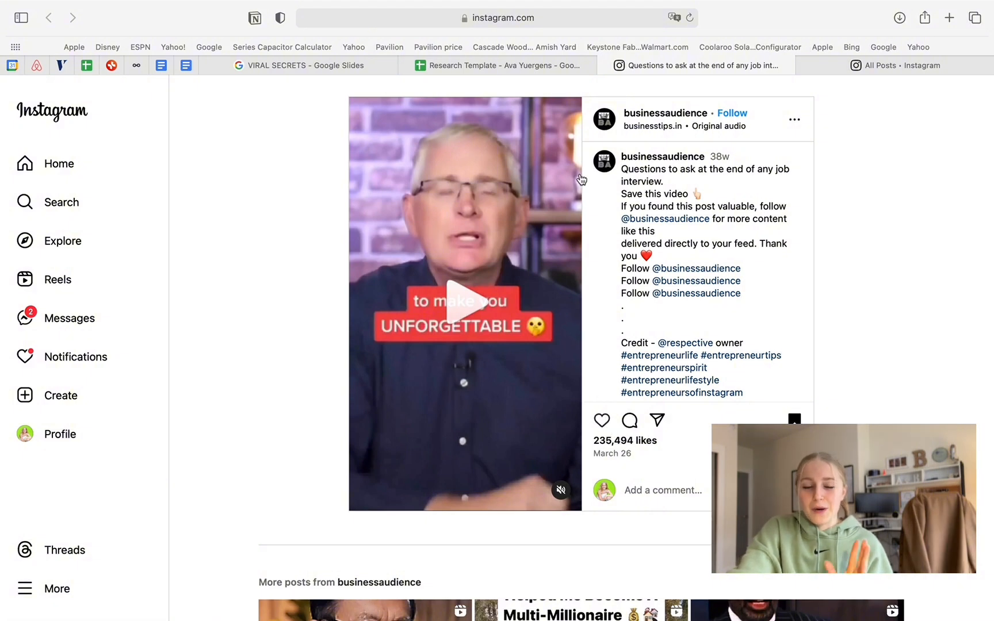
Return to the research spreadsheet with the first video's views cell active
{"action": "left_click", "coordinate": [500, 65]}
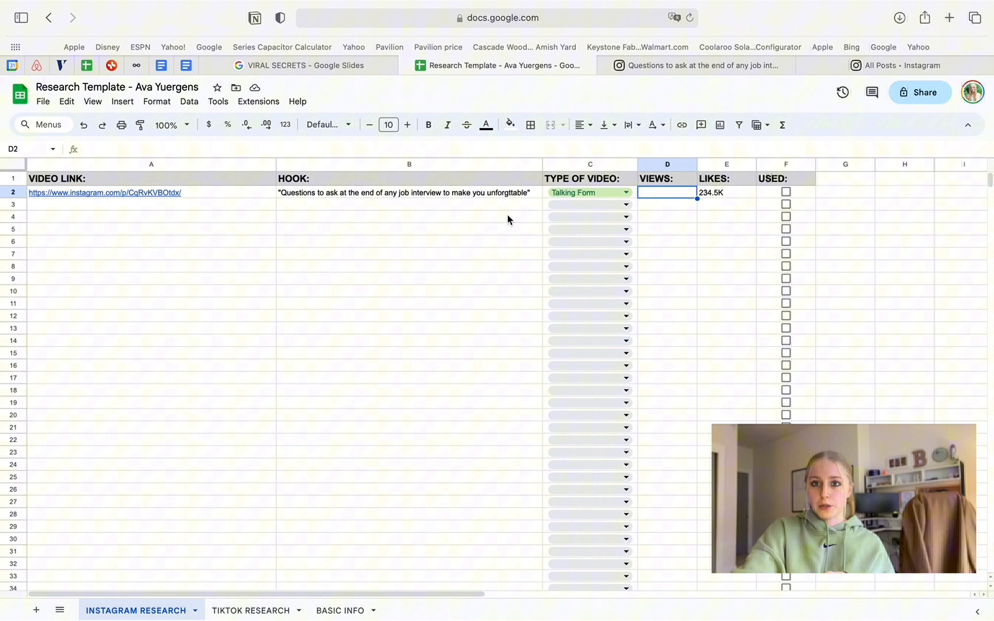
{"action": "mouse_move", "coordinate": [299, 267]}
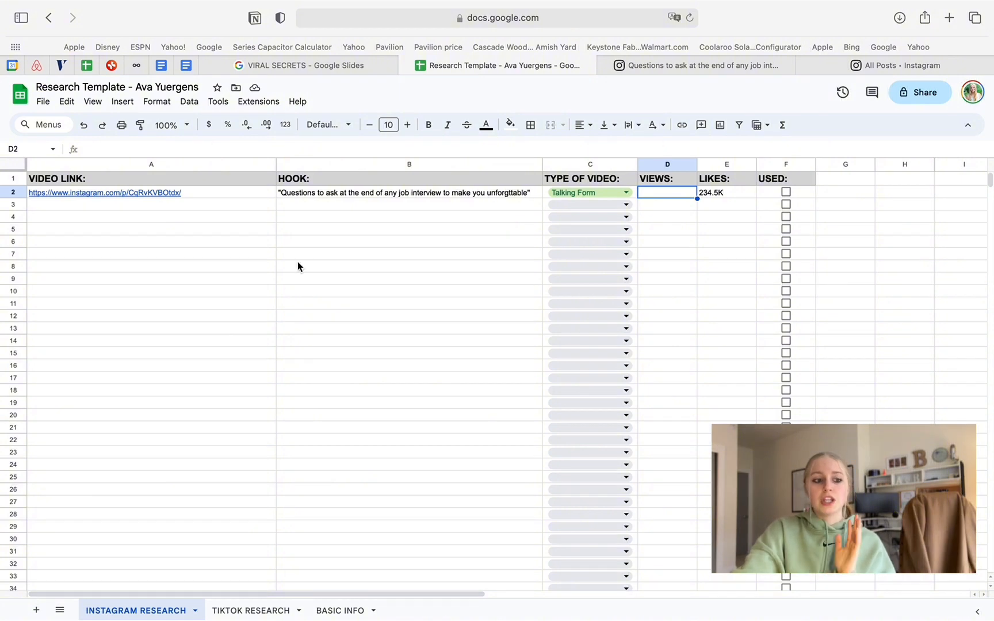
{"action": "mouse_move", "coordinate": [247, 249]}
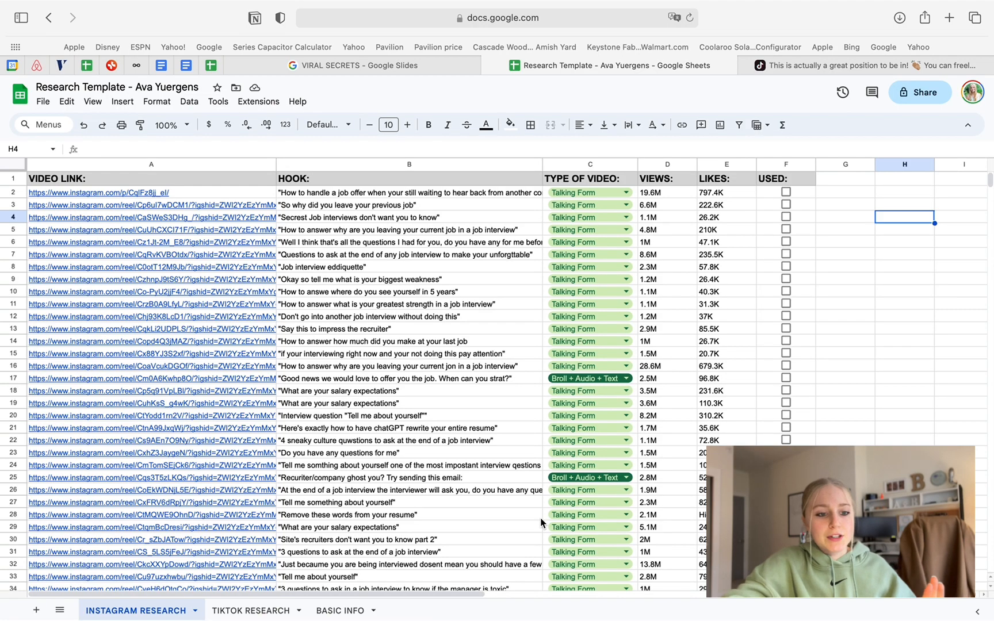
{"action": "scroll", "scroll_direction": "down", "scroll_amount": 3}
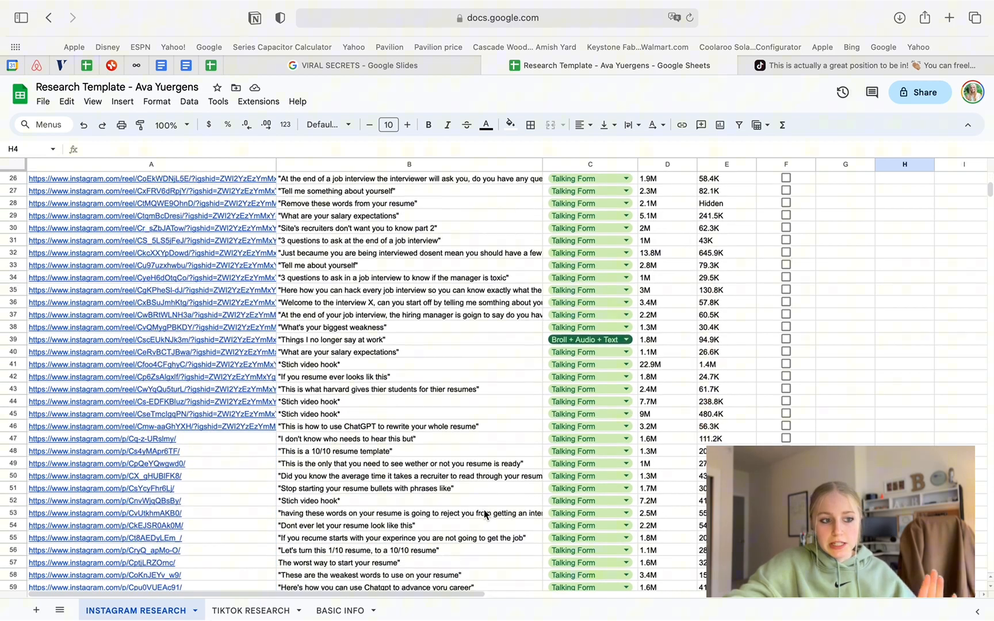
{"action": "scroll", "scroll_direction": "down", "scroll_amount": 3}
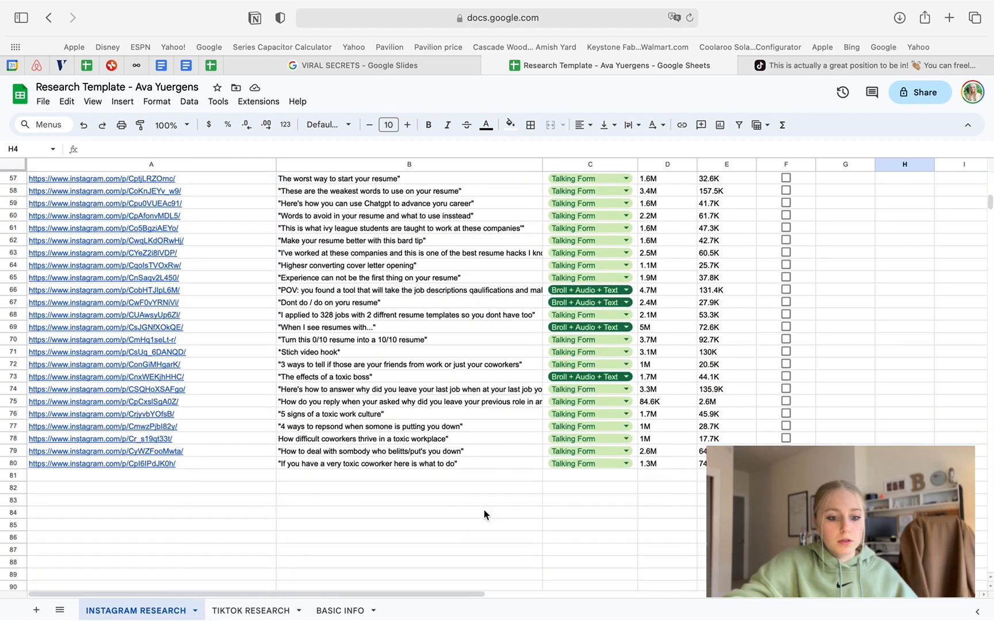
{"action": "scroll", "scroll_direction": "up", "scroll_amount": 3}
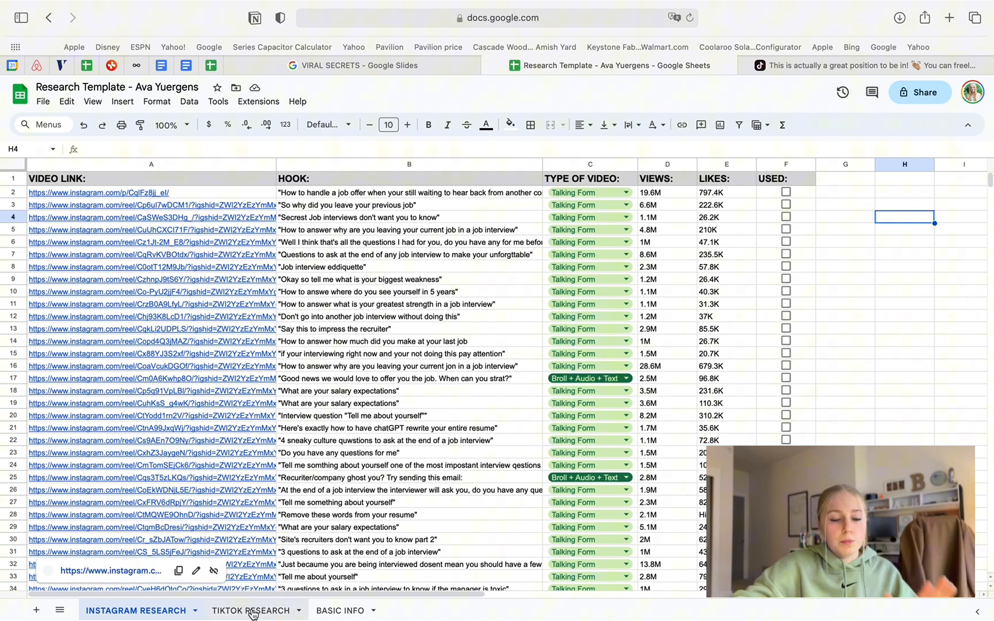
Bring the TikTok video's link into A2 of the TikTok Research sheet
{"action": "left_click", "coordinate": [250, 611]}
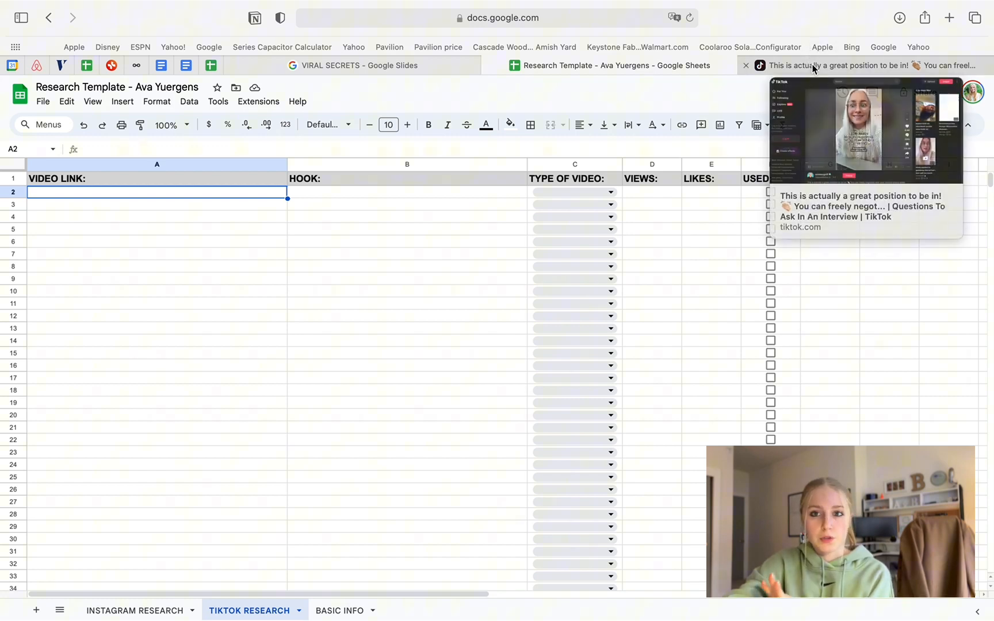
{"action": "left_click", "coordinate": [823, 65]}
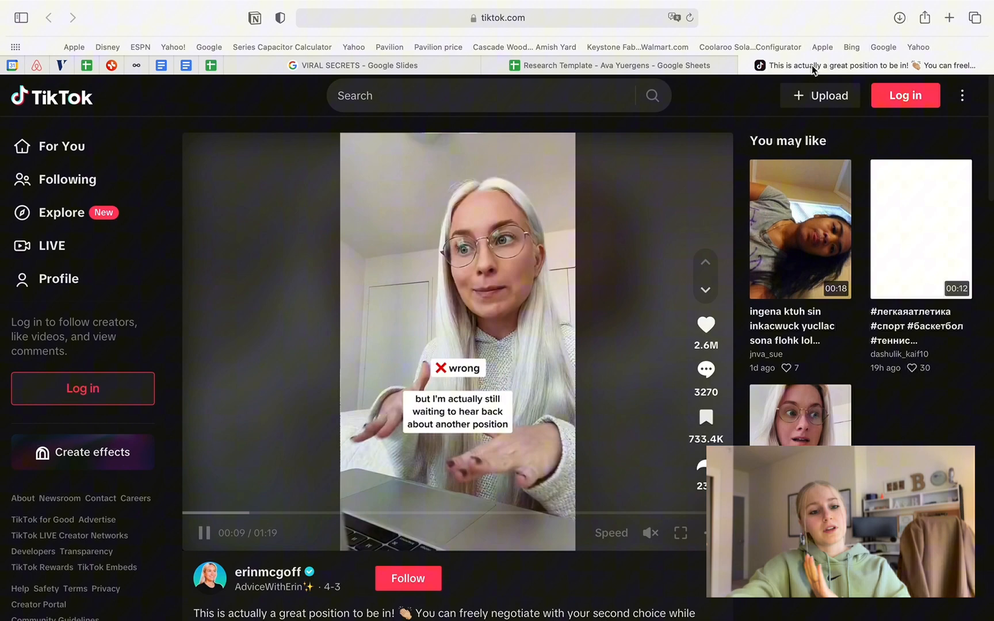
{"action": "left_click", "coordinate": [499, 17]}
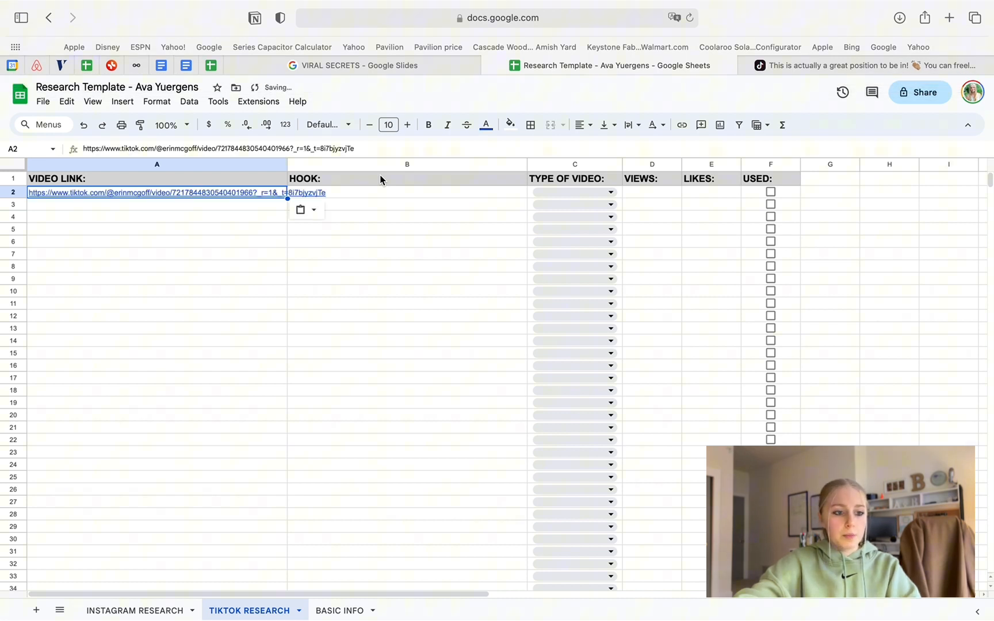
Select the B2 hook cell and reopen the TikTok video to read its hook
{"action": "left_click", "coordinate": [406, 192]}
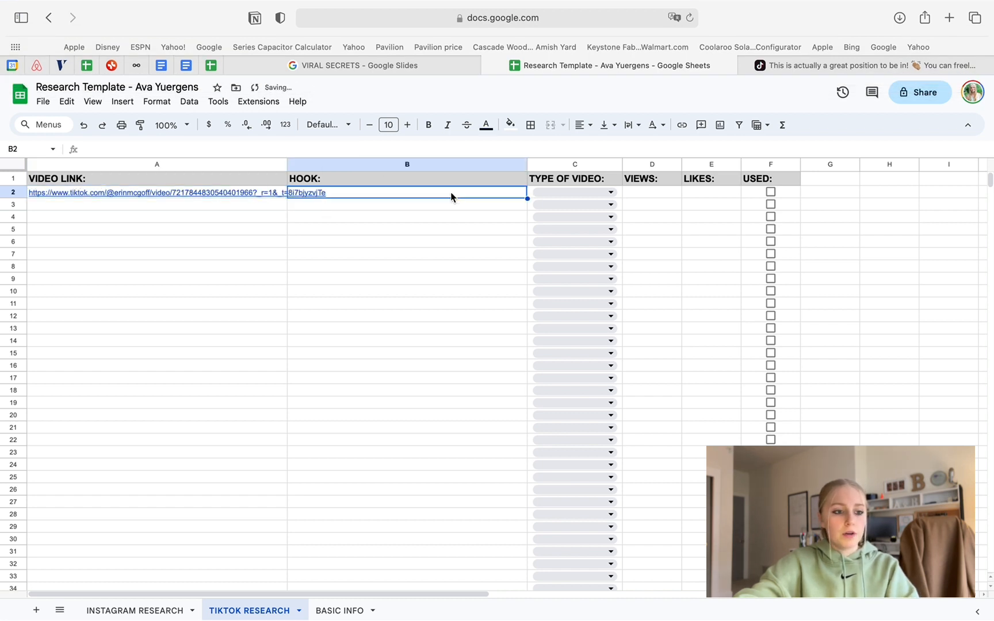
{"action": "left_click", "coordinate": [156, 192]}
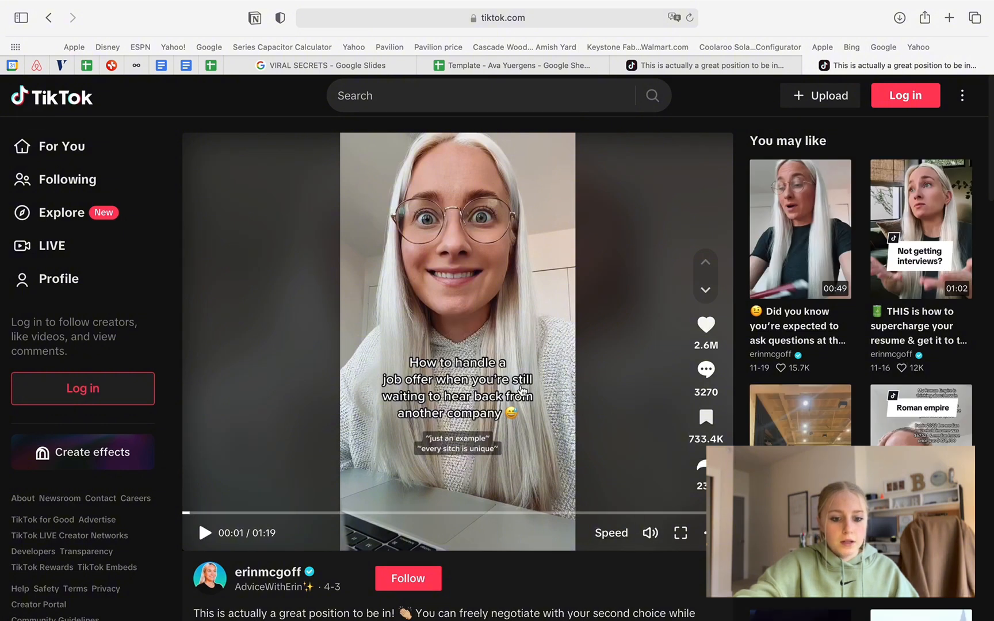
Play and pause the TikTok video at its opening caption, then return to the spreadsheet
{"action": "left_click", "coordinate": [204, 533]}
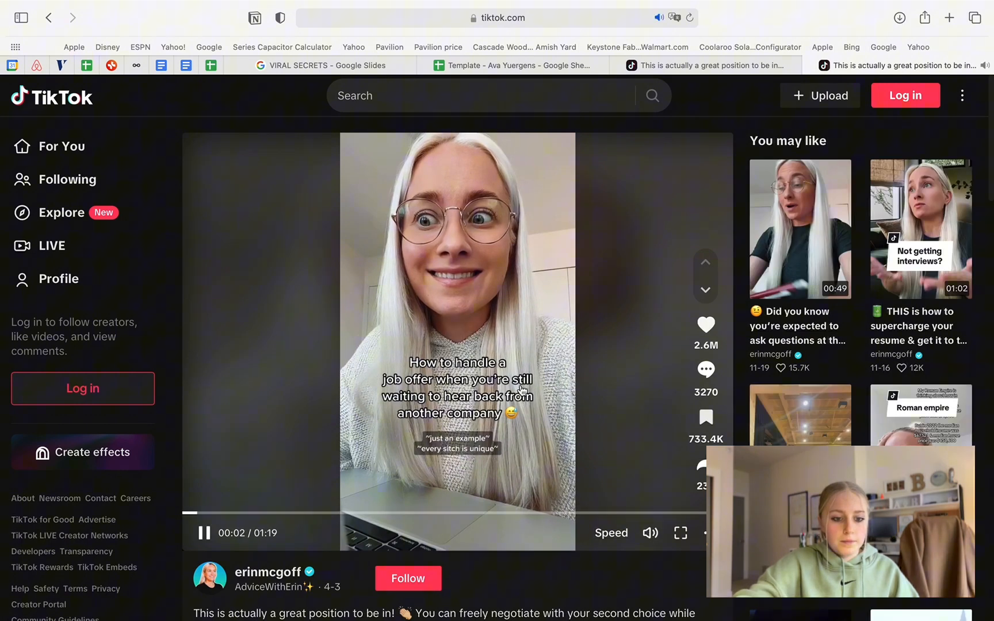
{"action": "left_click", "coordinate": [204, 533]}
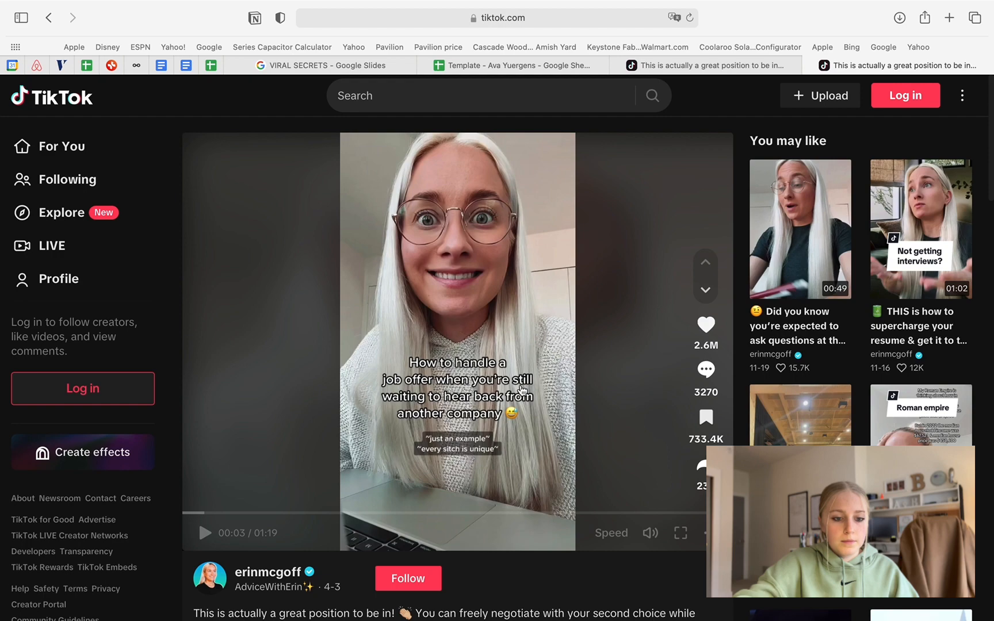
{"action": "mouse_move", "coordinate": [599, 333]}
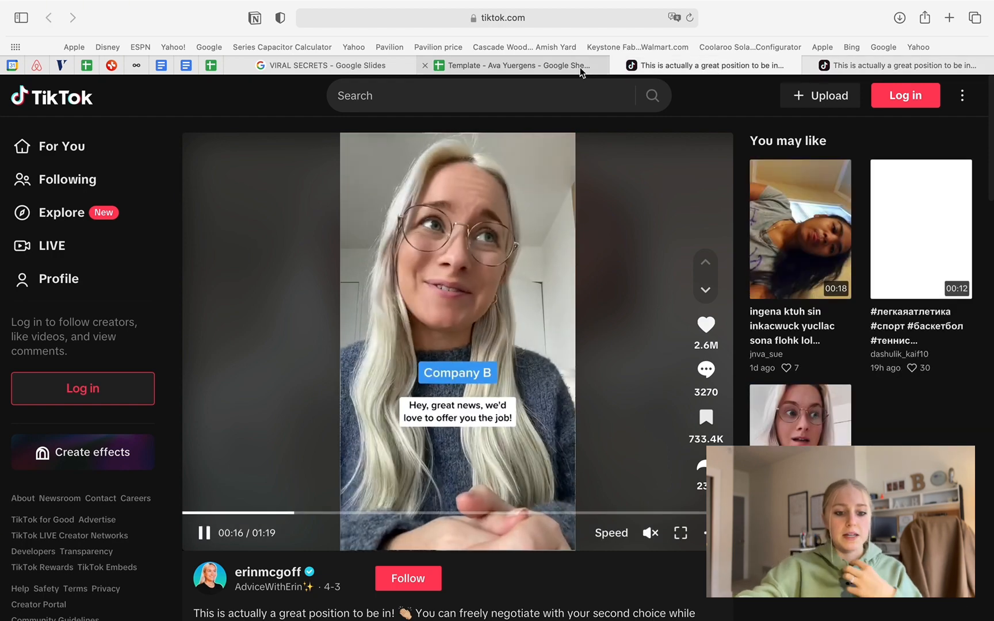
{"action": "left_click", "coordinate": [513, 64]}
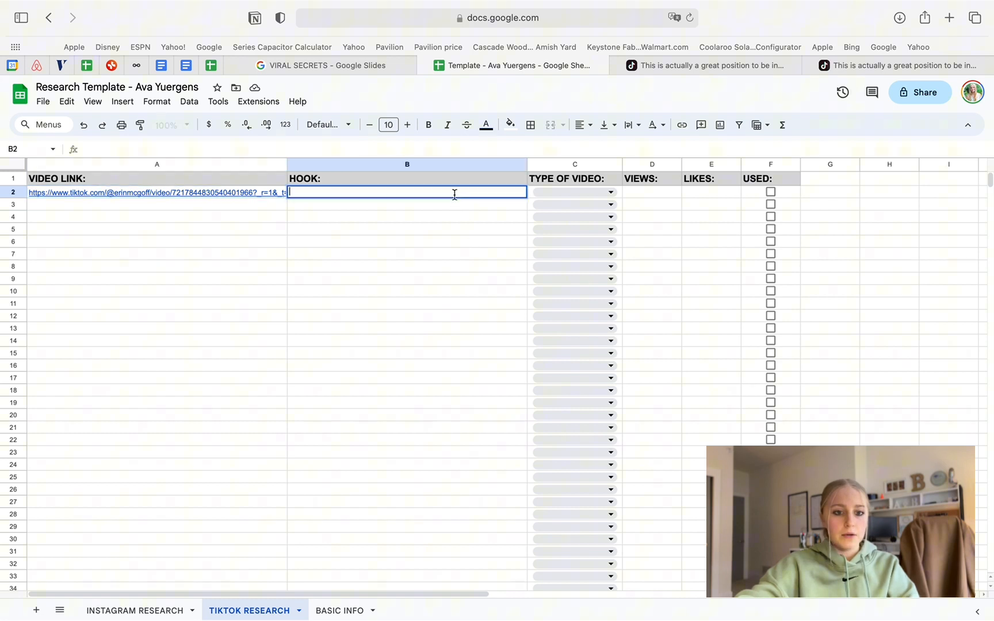
Enter hook 'How to handle a job offer when you are still waiting to hear back from another company' in B2
{"action": "type", "text": "\"Ho"}
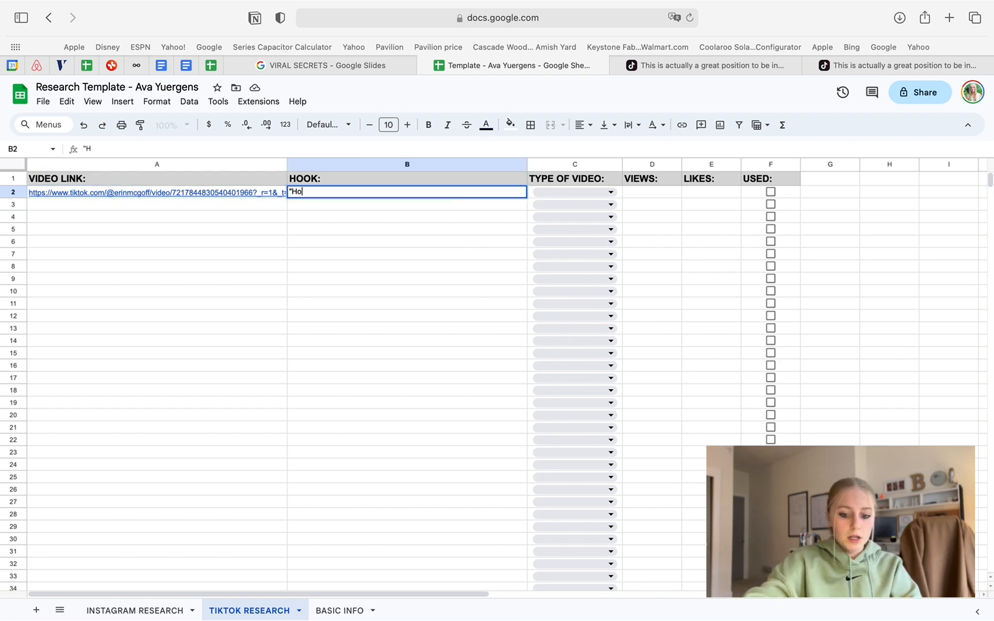
{"action": "type", "text": "ow to handle a"}
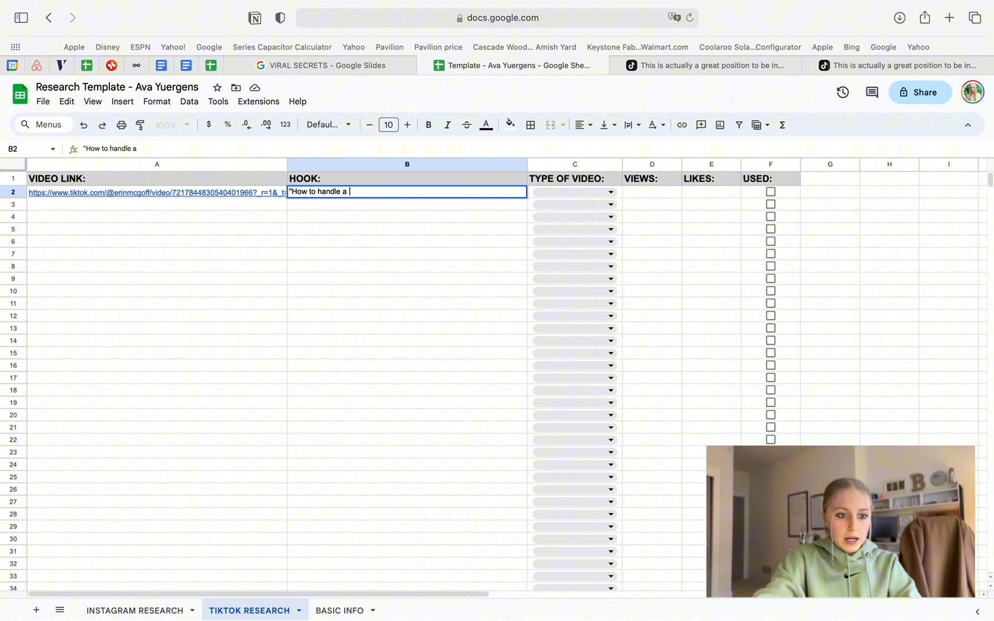
{"action": "type", "text": "job o"}
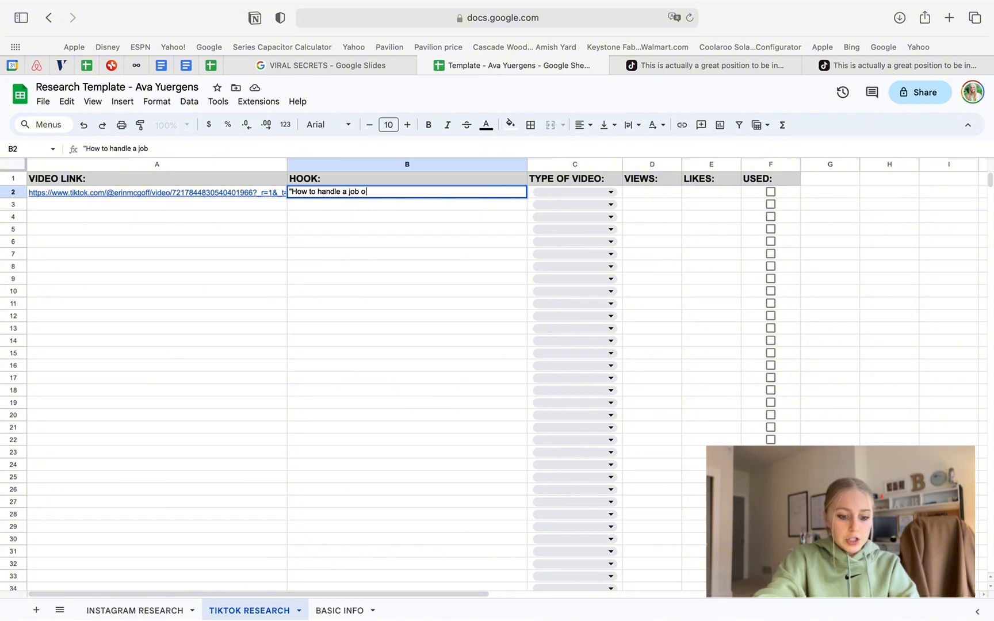
{"action": "type", "text": "ffer when"}
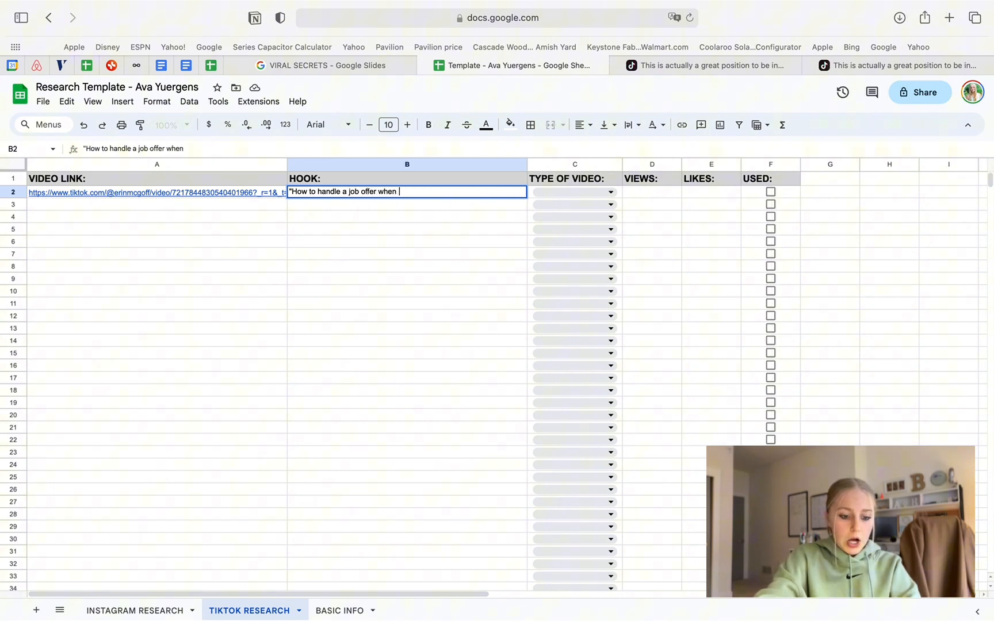
{"action": "type", "text": "you are still"}
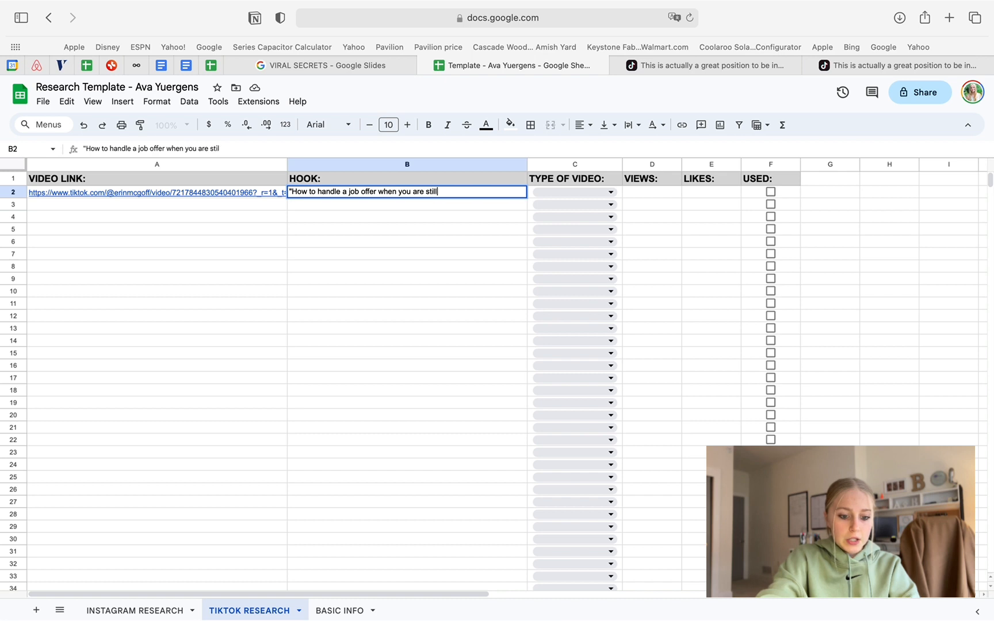
{"action": "type", "text": "waiting to hea"}
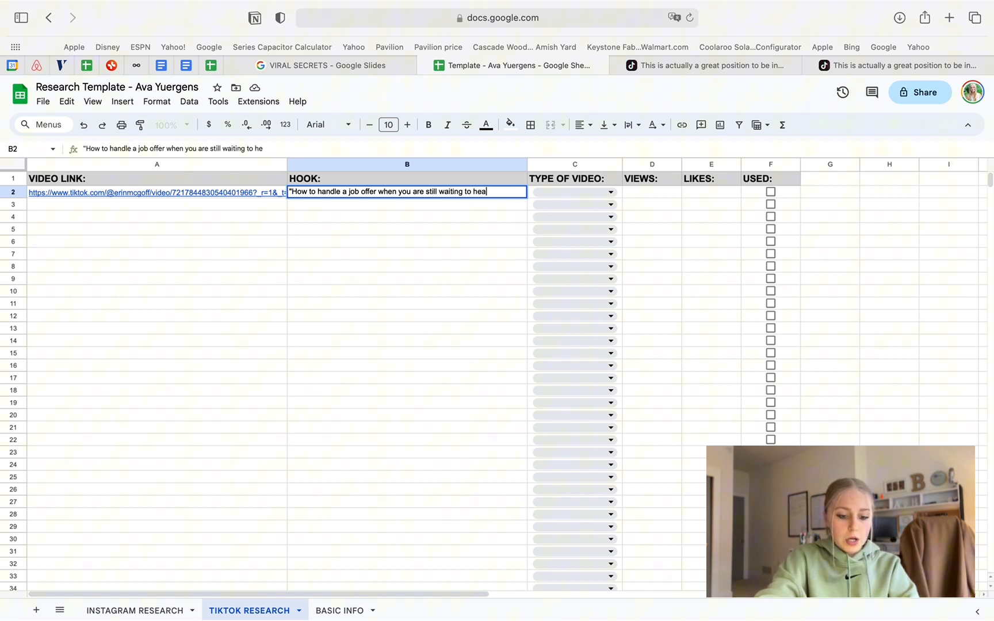
{"action": "type", "text": "r back from a"}
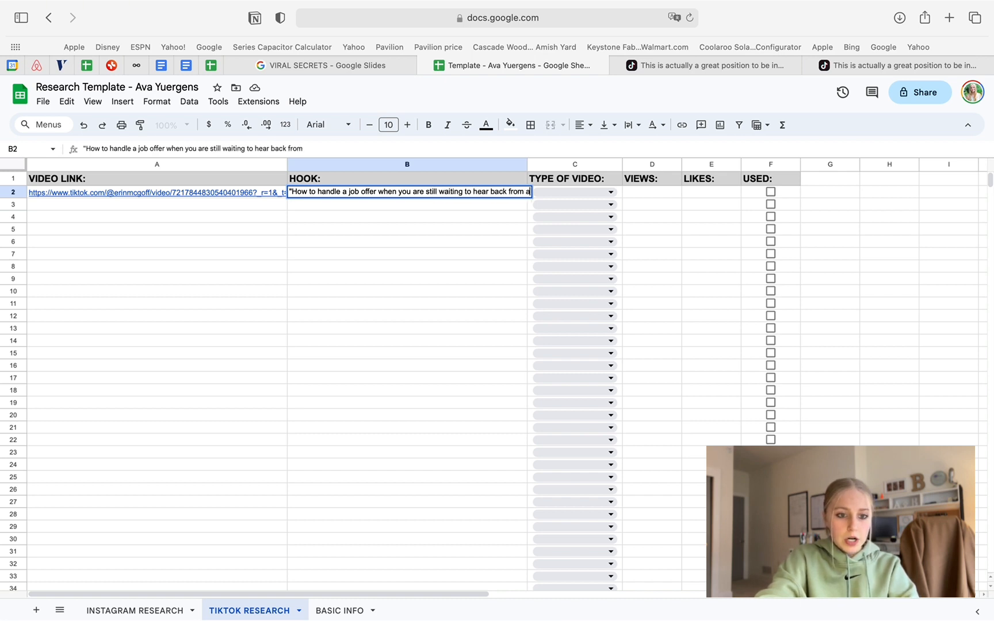
{"action": "type", "text": "another compnay"}
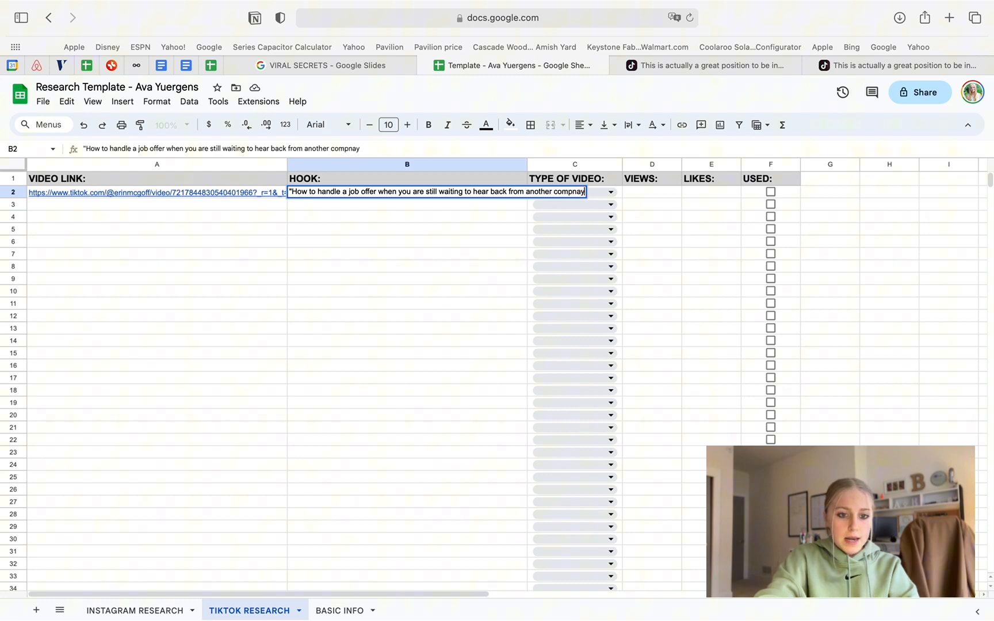
{"action": "left_click", "coordinate": [406, 291]}
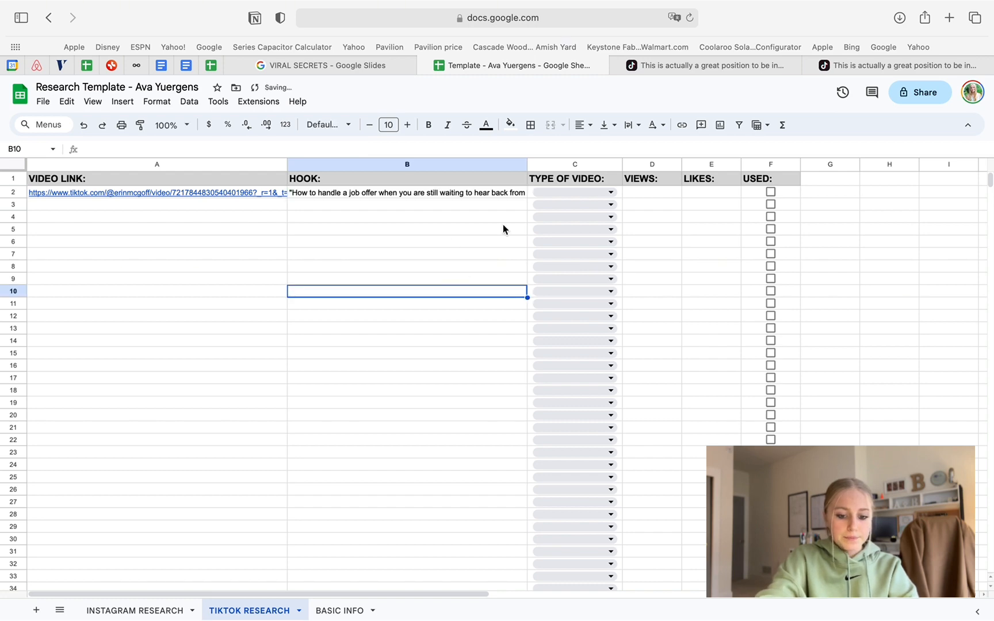
{"action": "left_click", "coordinate": [704, 65]}
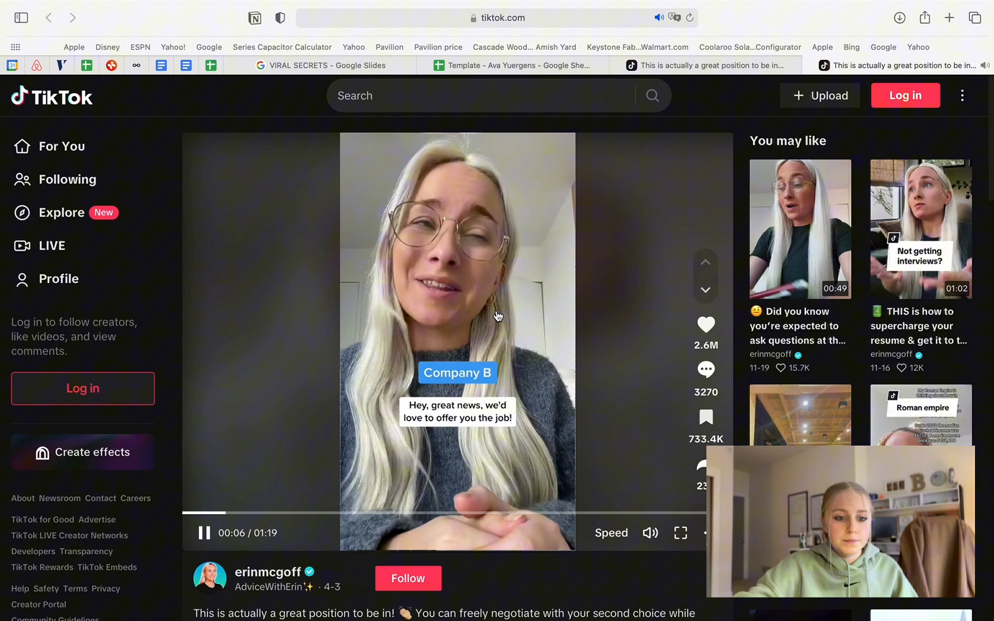
Tag the first TikTok row's type as Talking Form, checking the video for reference
{"action": "left_click", "coordinate": [514, 65]}
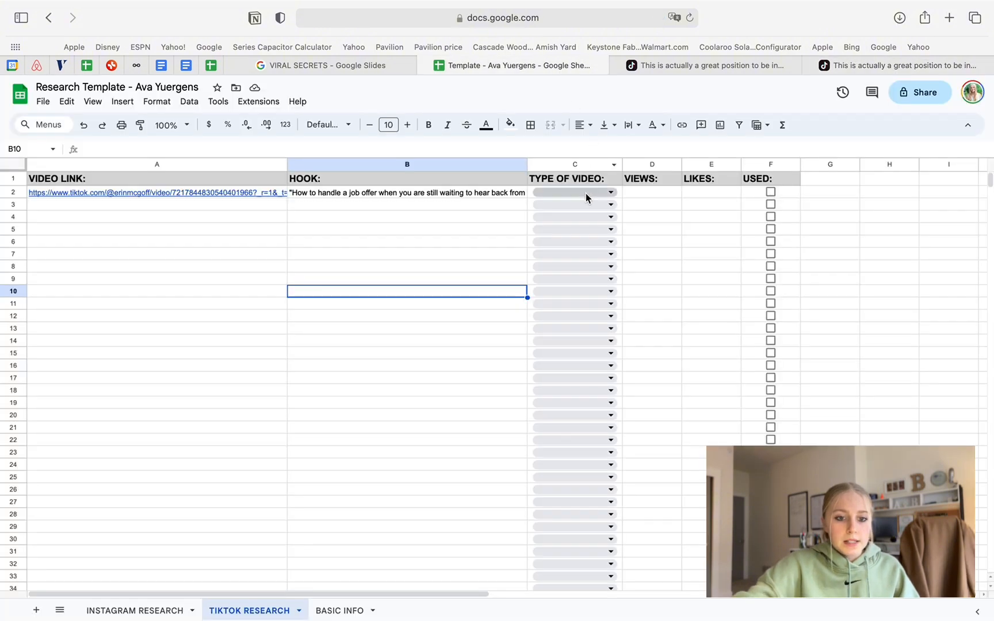
{"action": "left_click", "coordinate": [573, 194]}
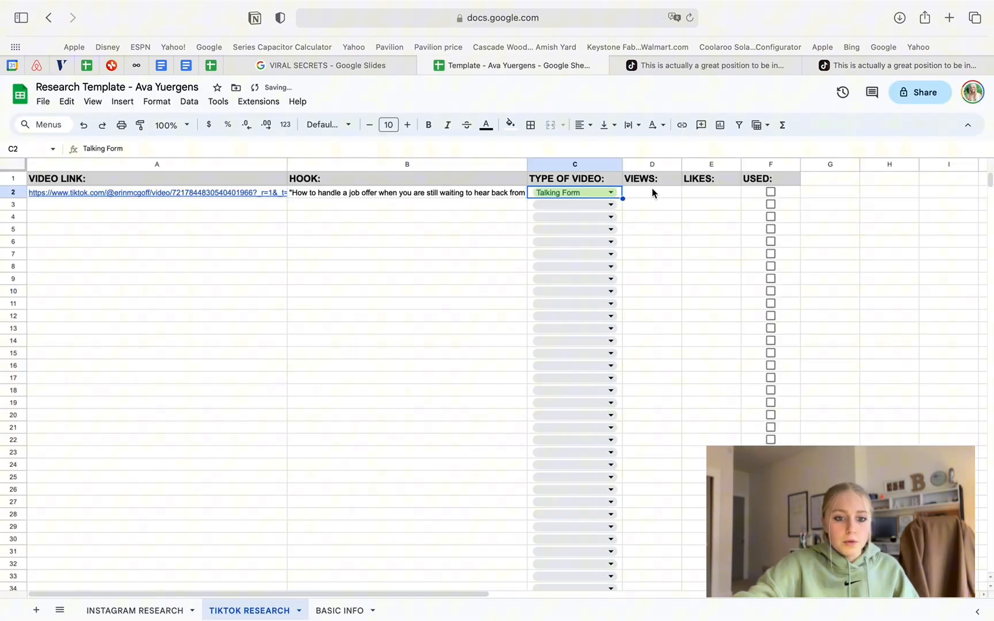
{"action": "left_click", "coordinate": [897, 64]}
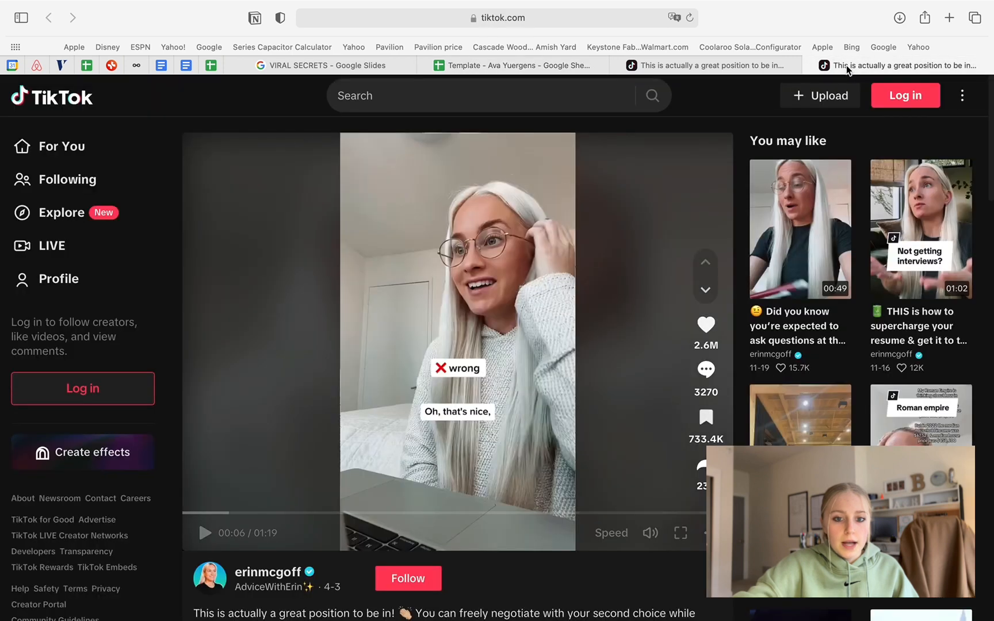
{"action": "mouse_move", "coordinate": [706, 322]}
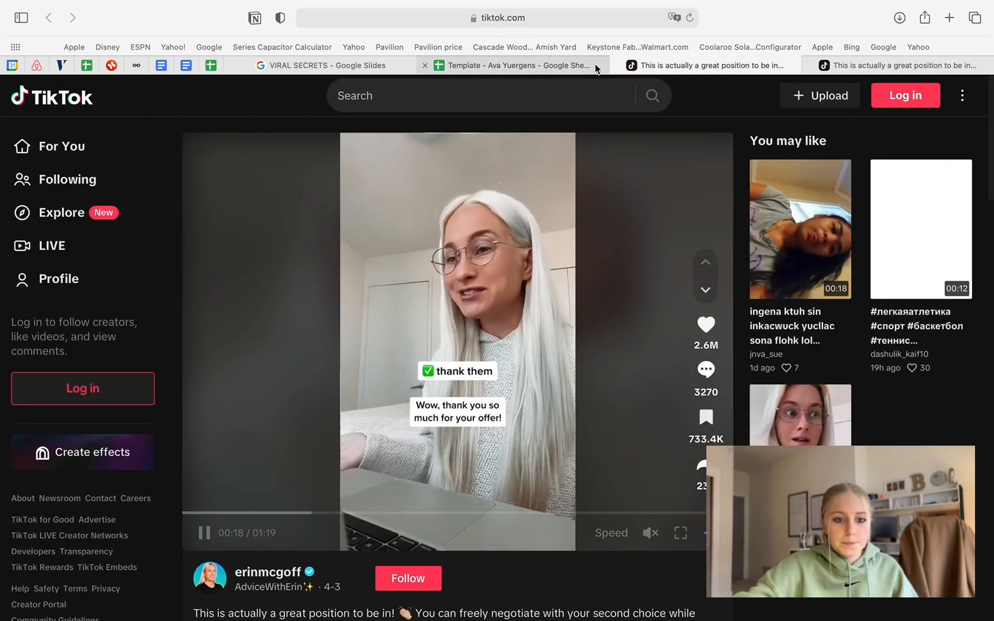
{"action": "left_click", "coordinate": [511, 66]}
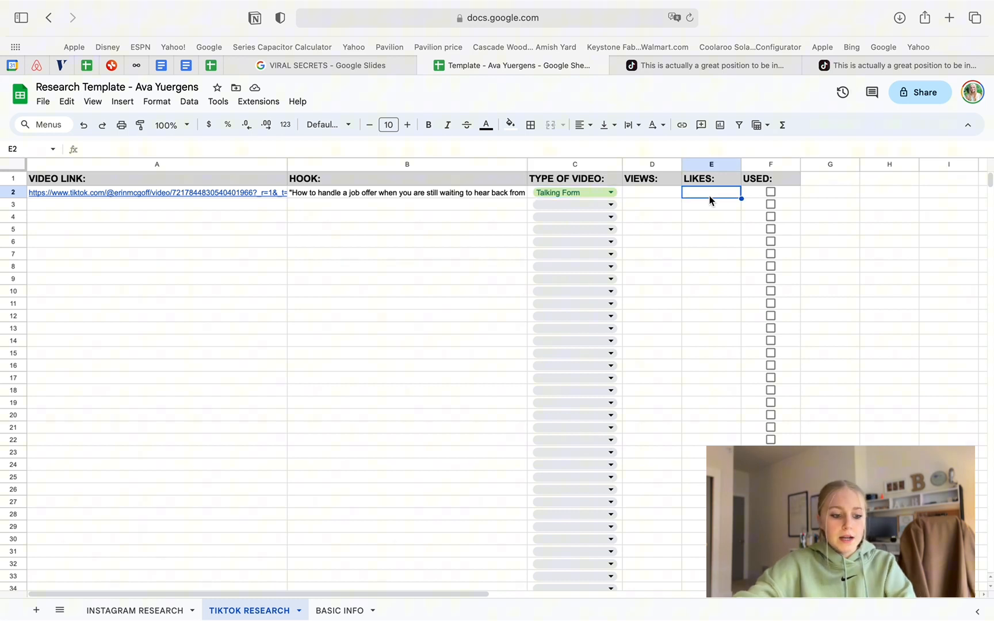
Record 2.6M likes in E2 for the first TikTok video
{"action": "type", "text": "2.6M"}
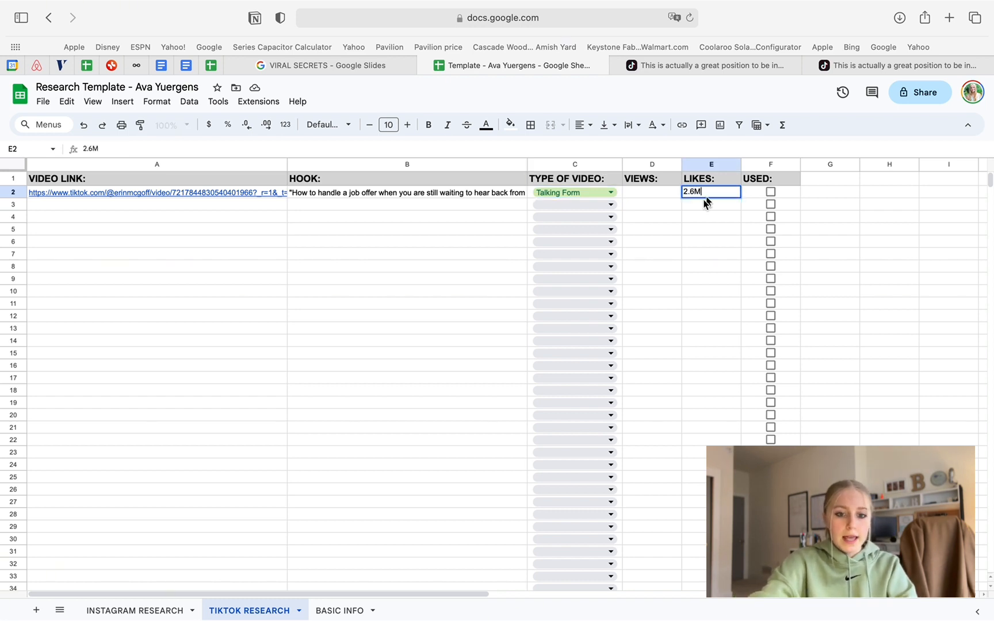
{"action": "left_click", "coordinate": [651, 192]}
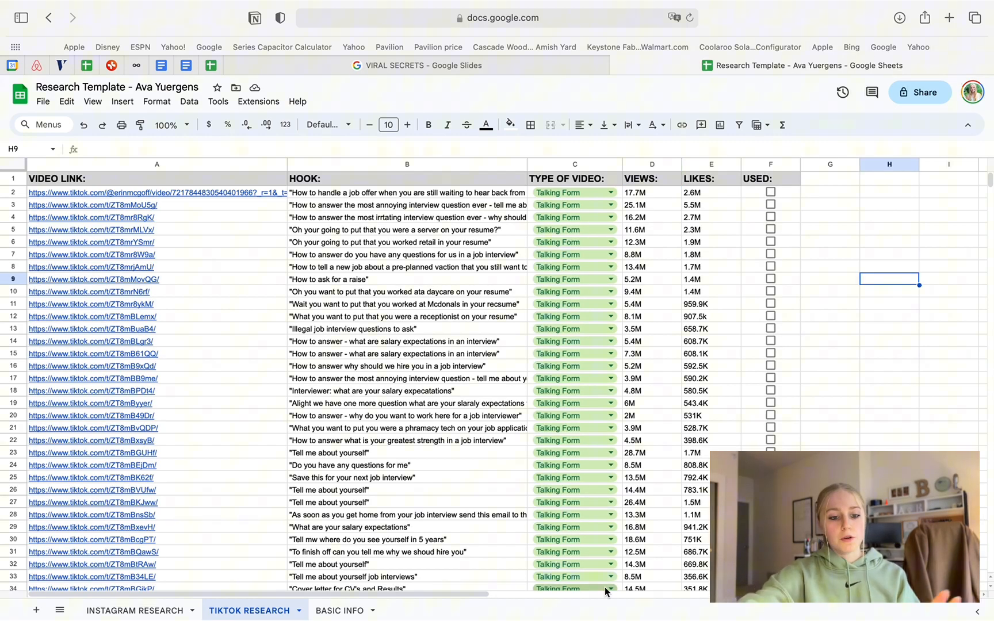
Scroll through the ~49-video TikTok table, then land on the filled Instagram Research tab
{"action": "scroll", "scroll_direction": "down", "scroll_amount": 3}
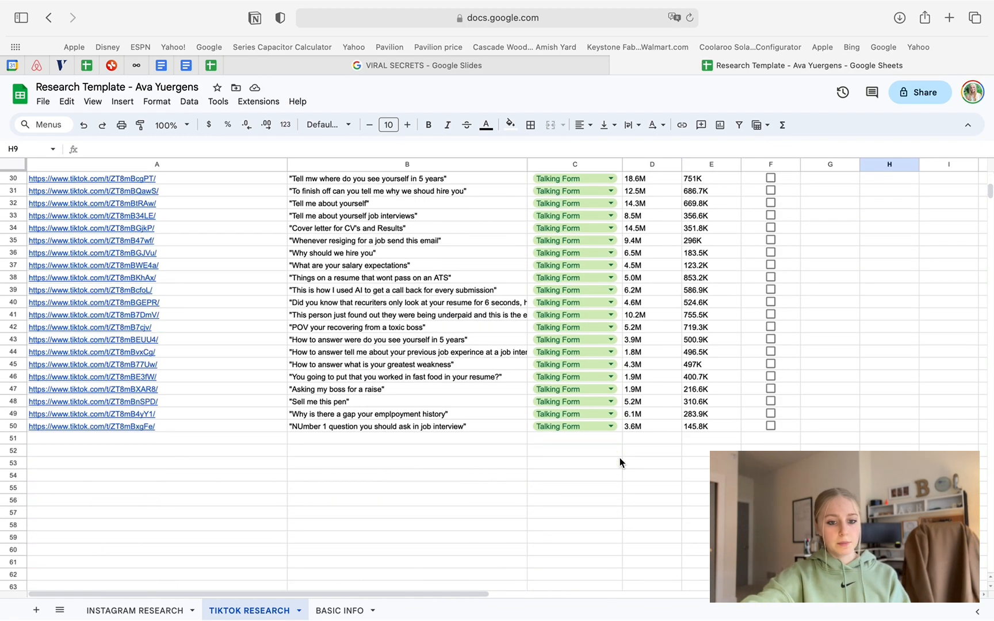
{"action": "scroll", "scroll_direction": "up", "scroll_amount": 3}
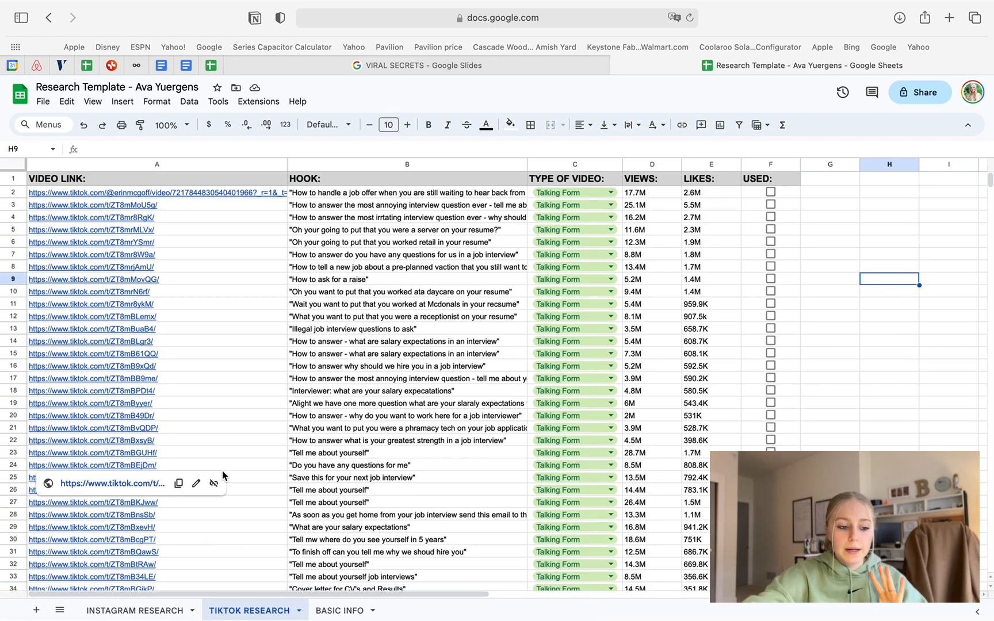
{"action": "left_click", "coordinate": [133, 611]}
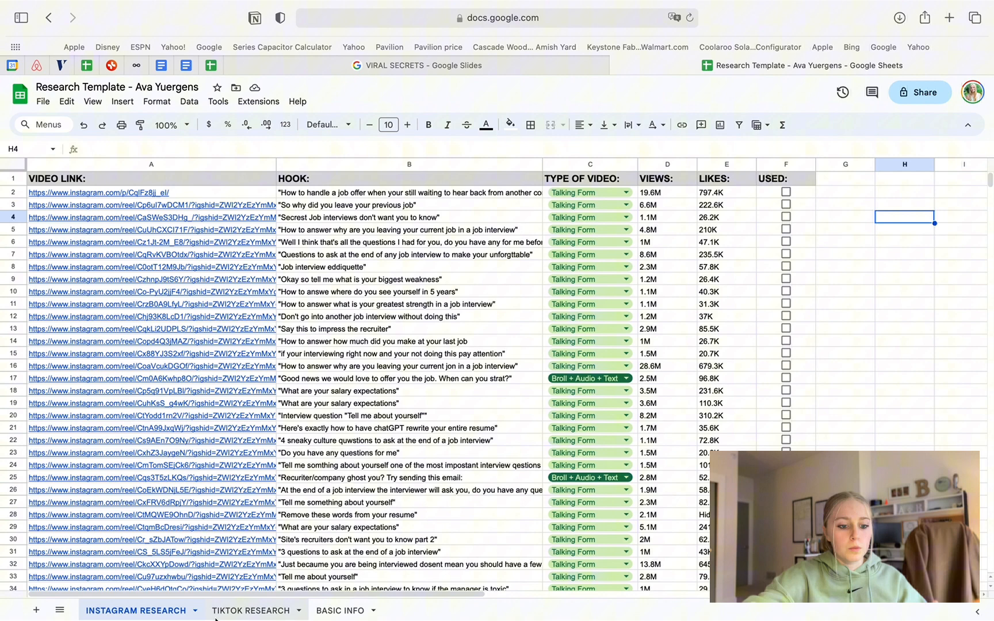
{"action": "left_click", "coordinate": [249, 611]}
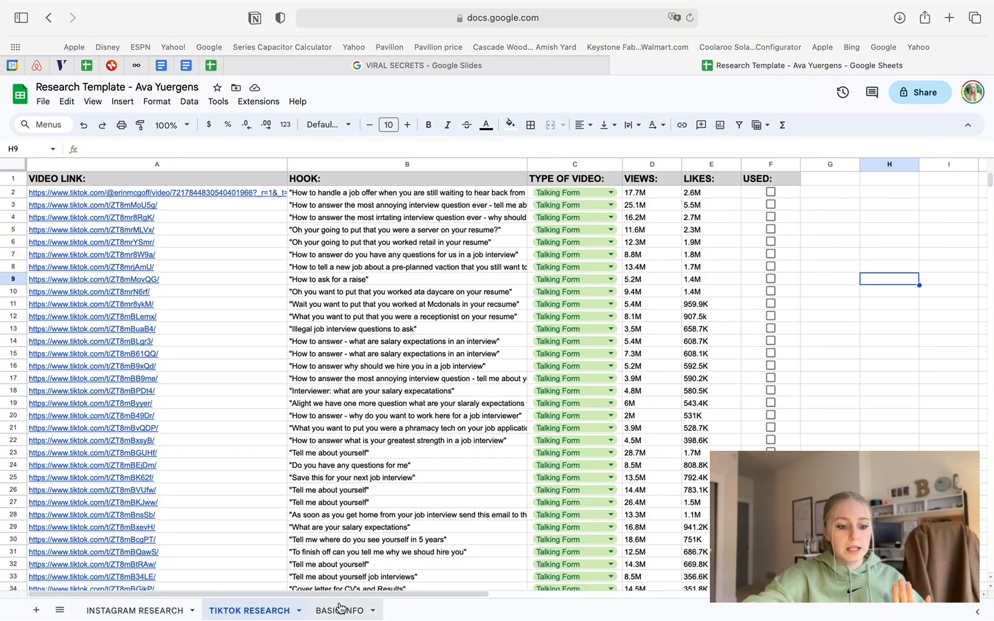
{"action": "left_click", "coordinate": [134, 611]}
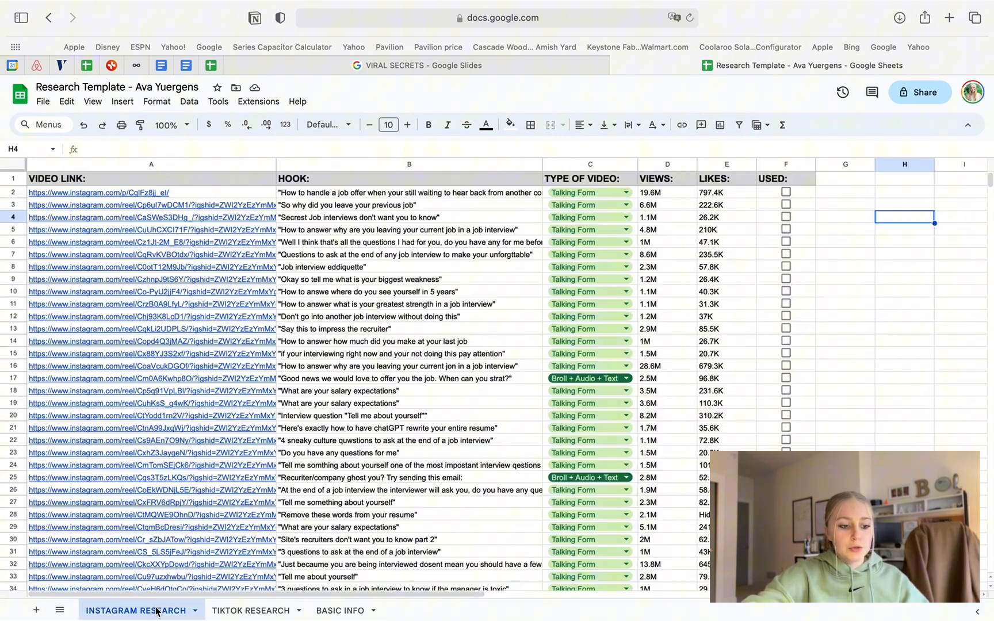